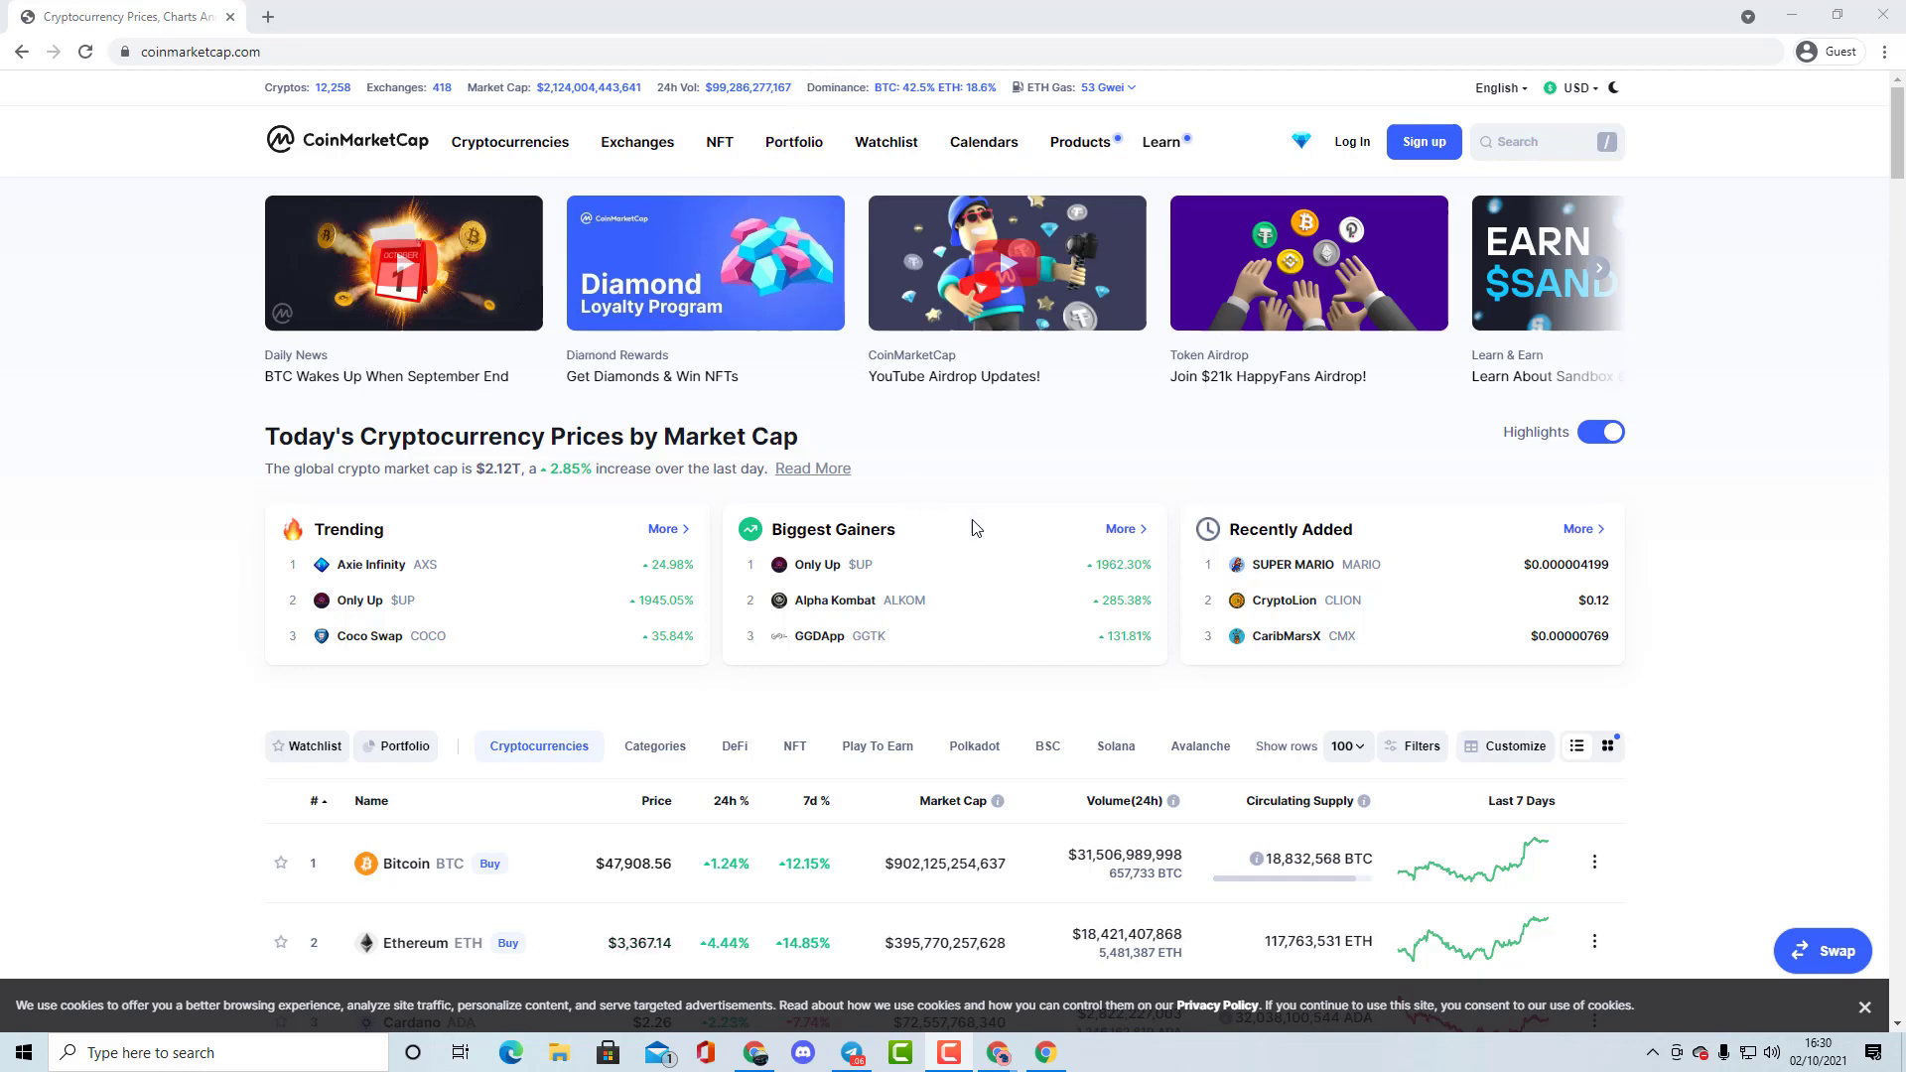
{"action": "mouse_move", "coordinate": [1049, 431]}
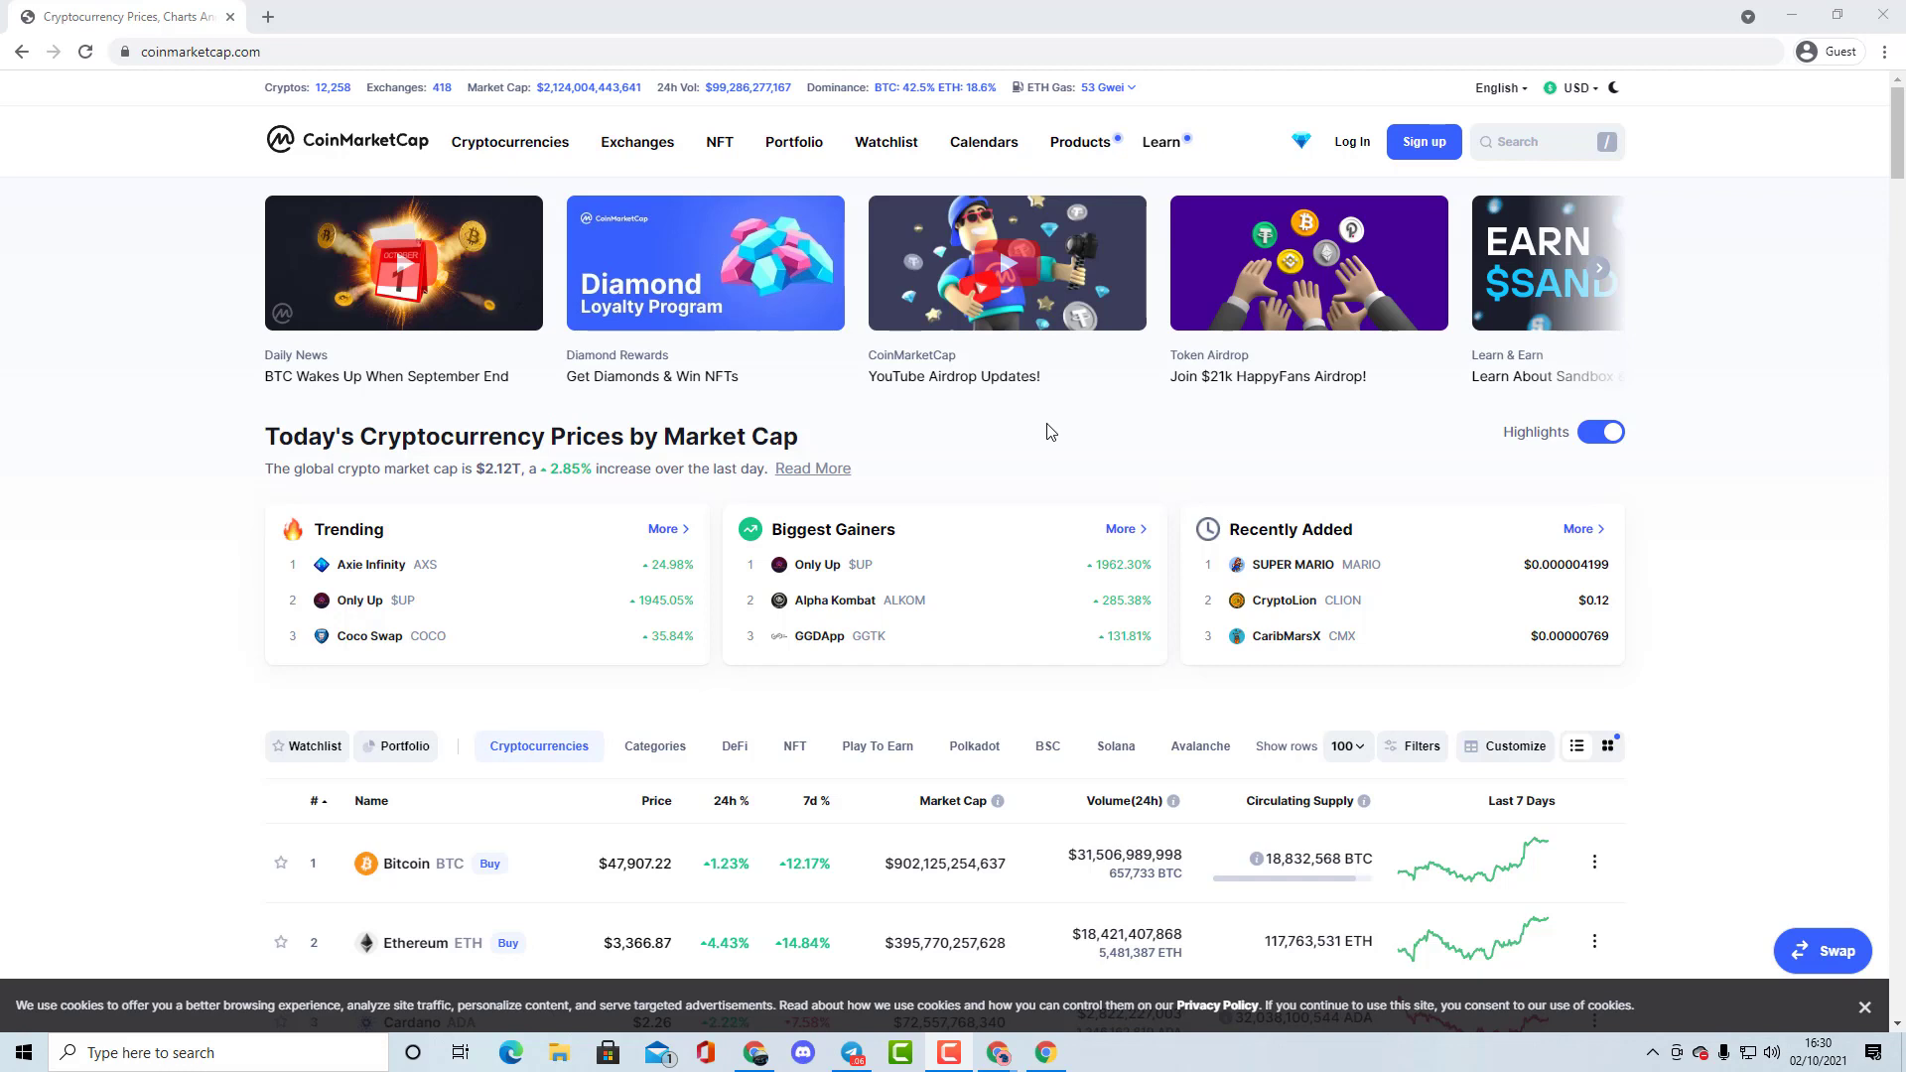
{"action": "mouse_move", "coordinate": [1097, 459]}
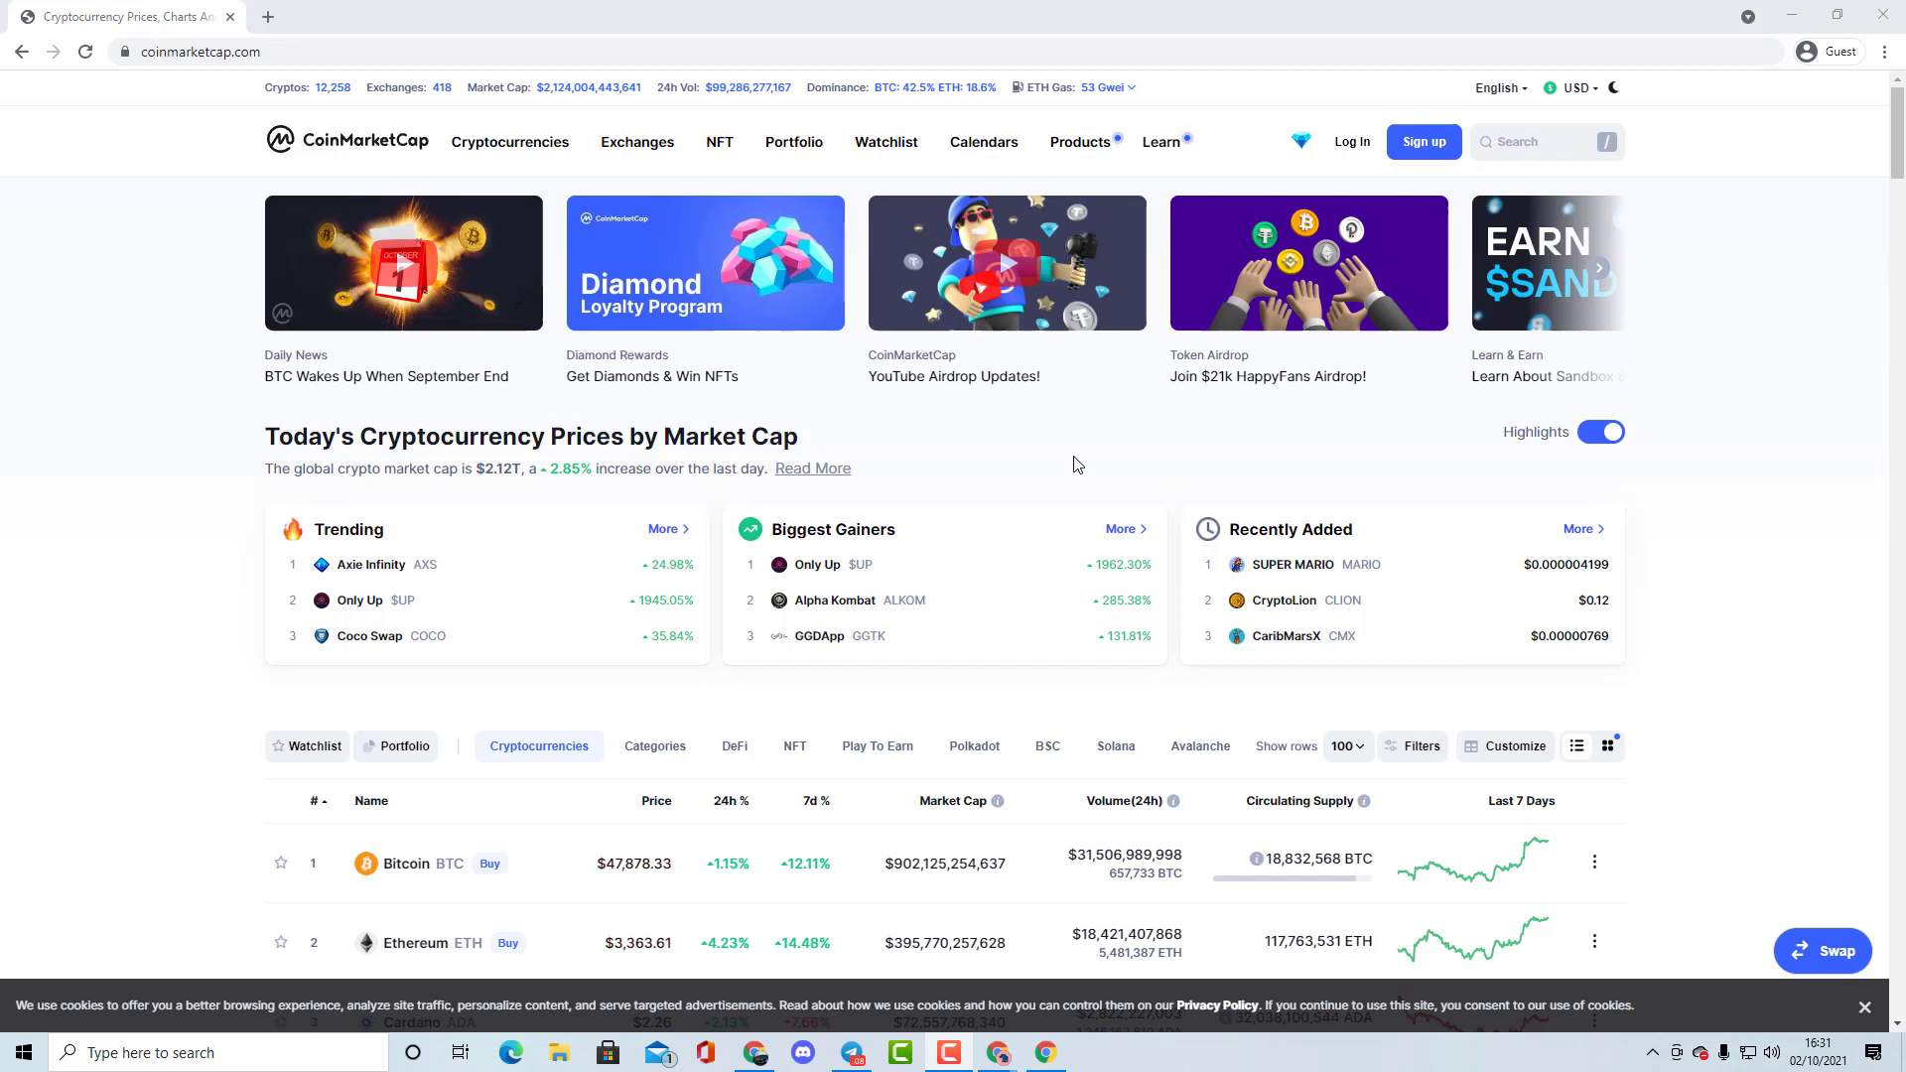
{"action": "mouse_move", "coordinate": [1382, 513]}
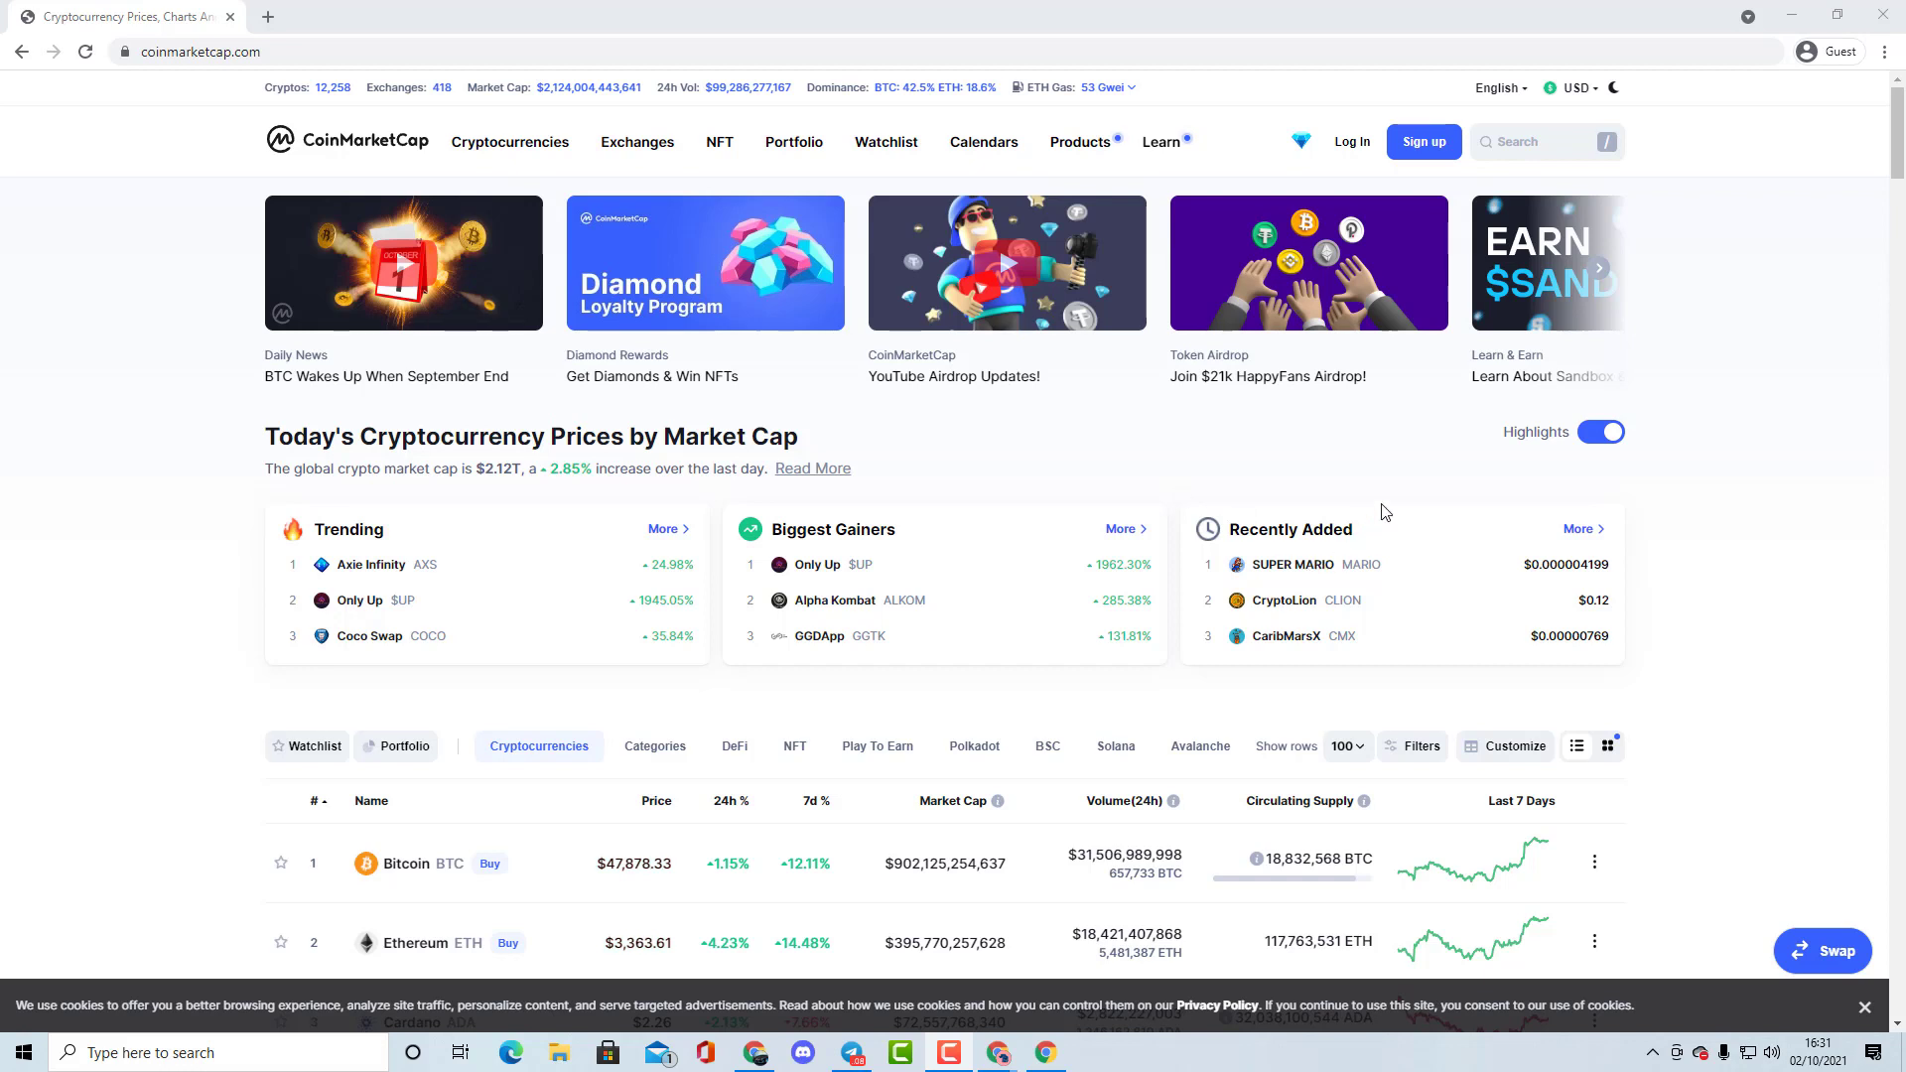
{"action": "mouse_move", "coordinate": [1379, 463]}
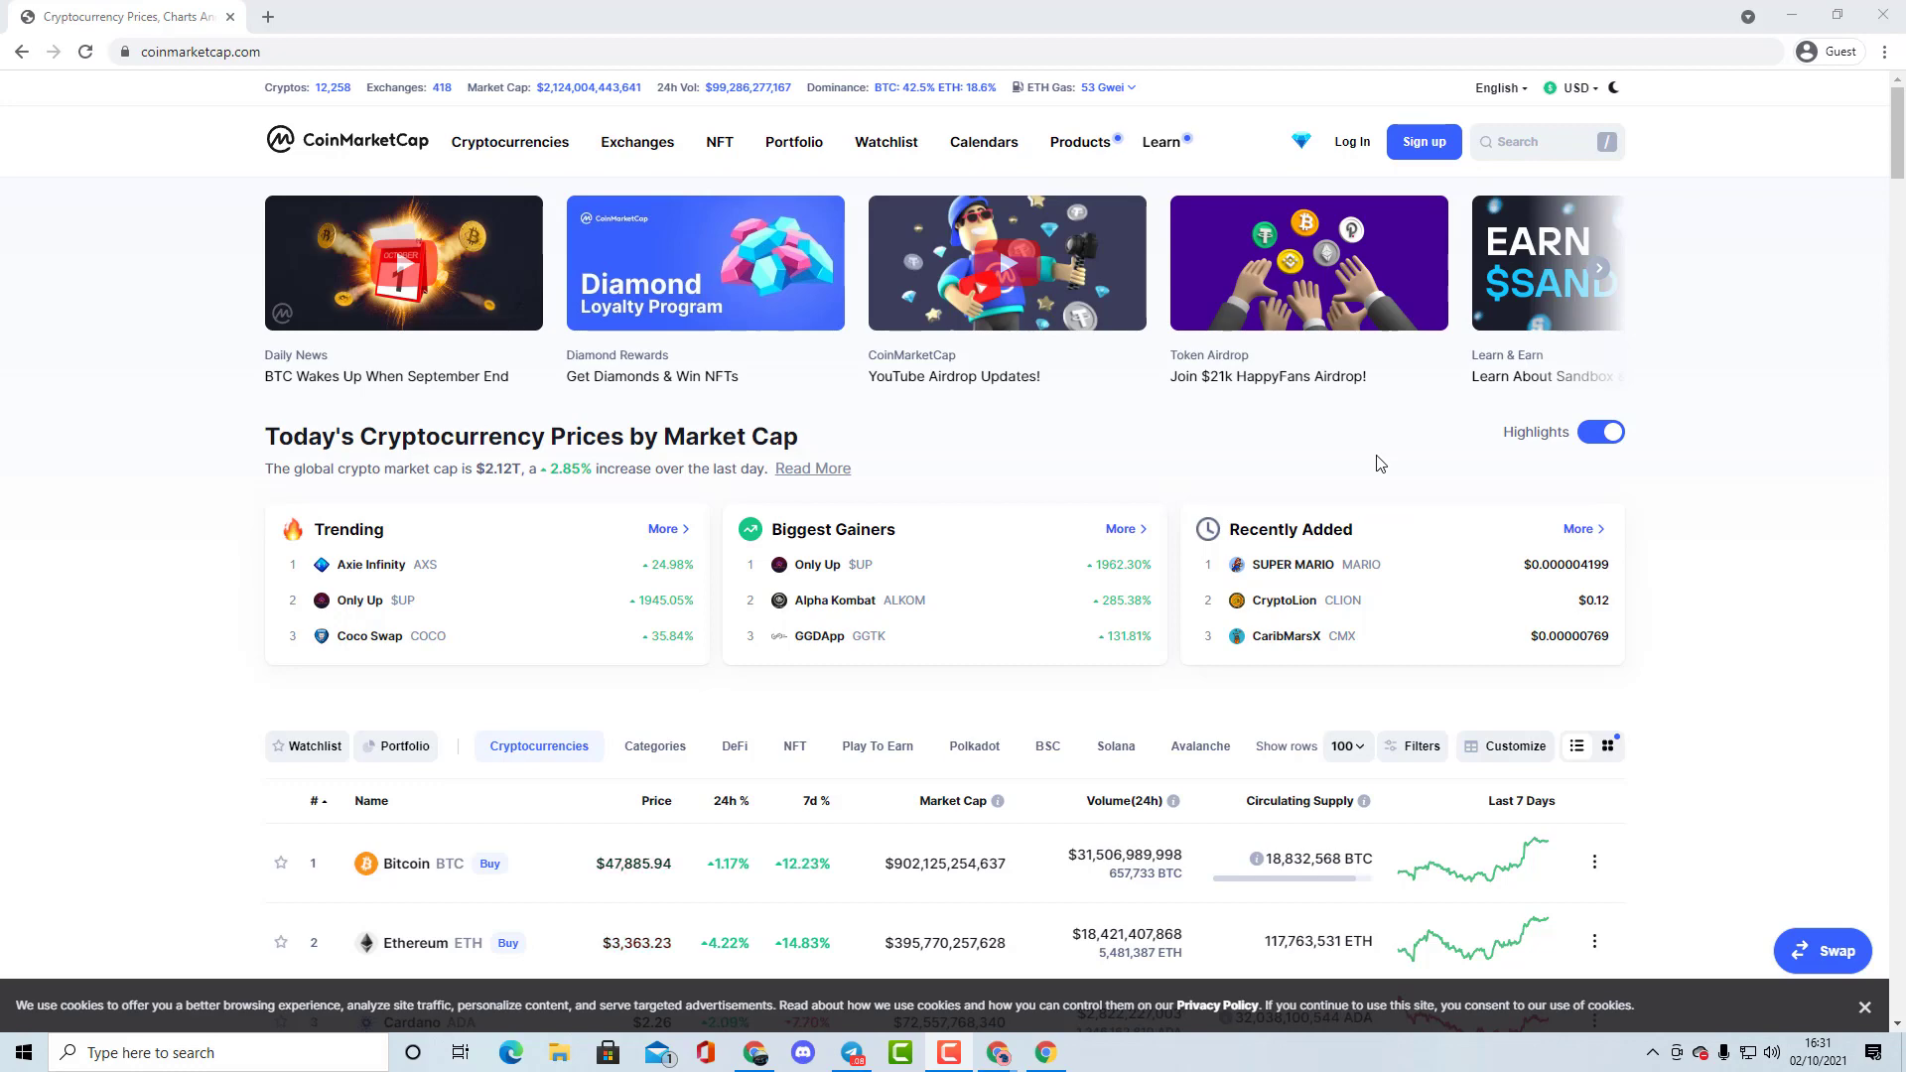
{"action": "mouse_move", "coordinate": [1446, 500]}
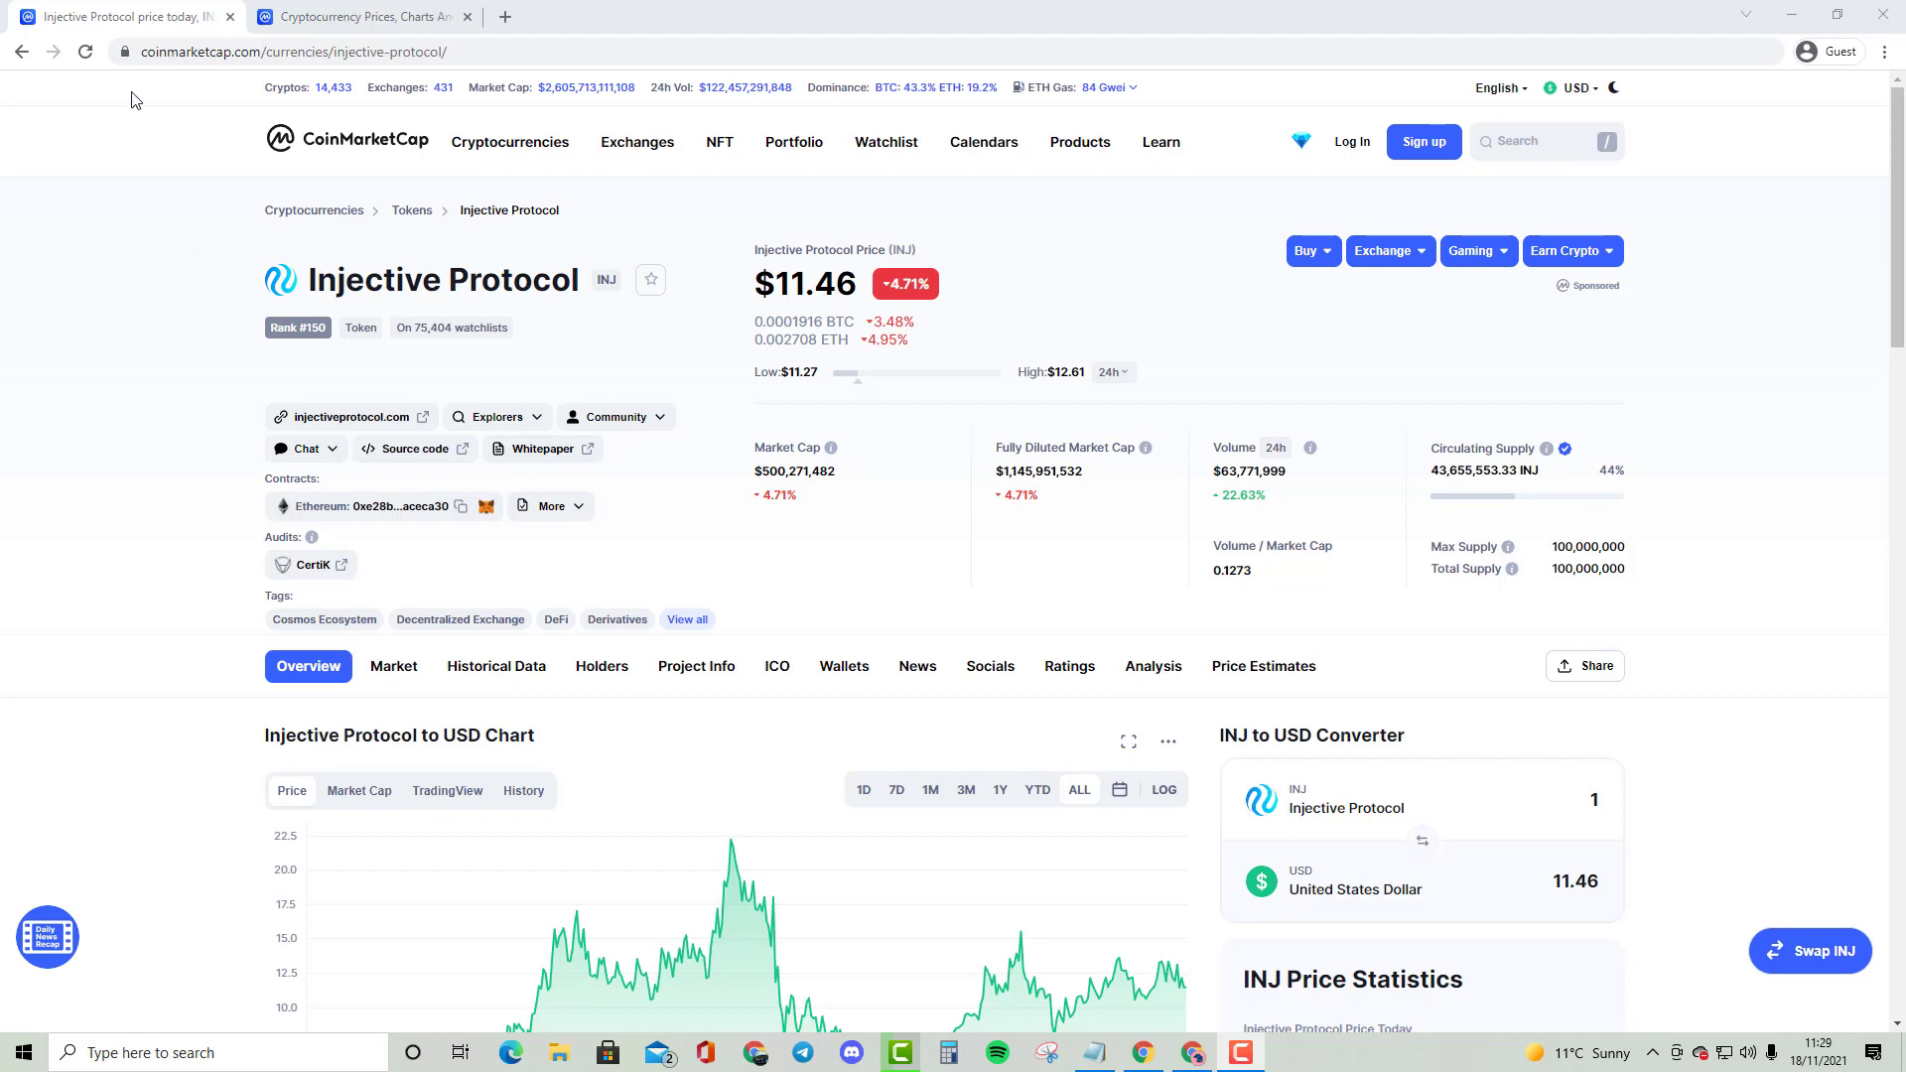
Open the Ethereum Classic page from the rankings, then return to the Injective Protocol tab.
{"action": "left_click", "coordinate": [359, 16]}
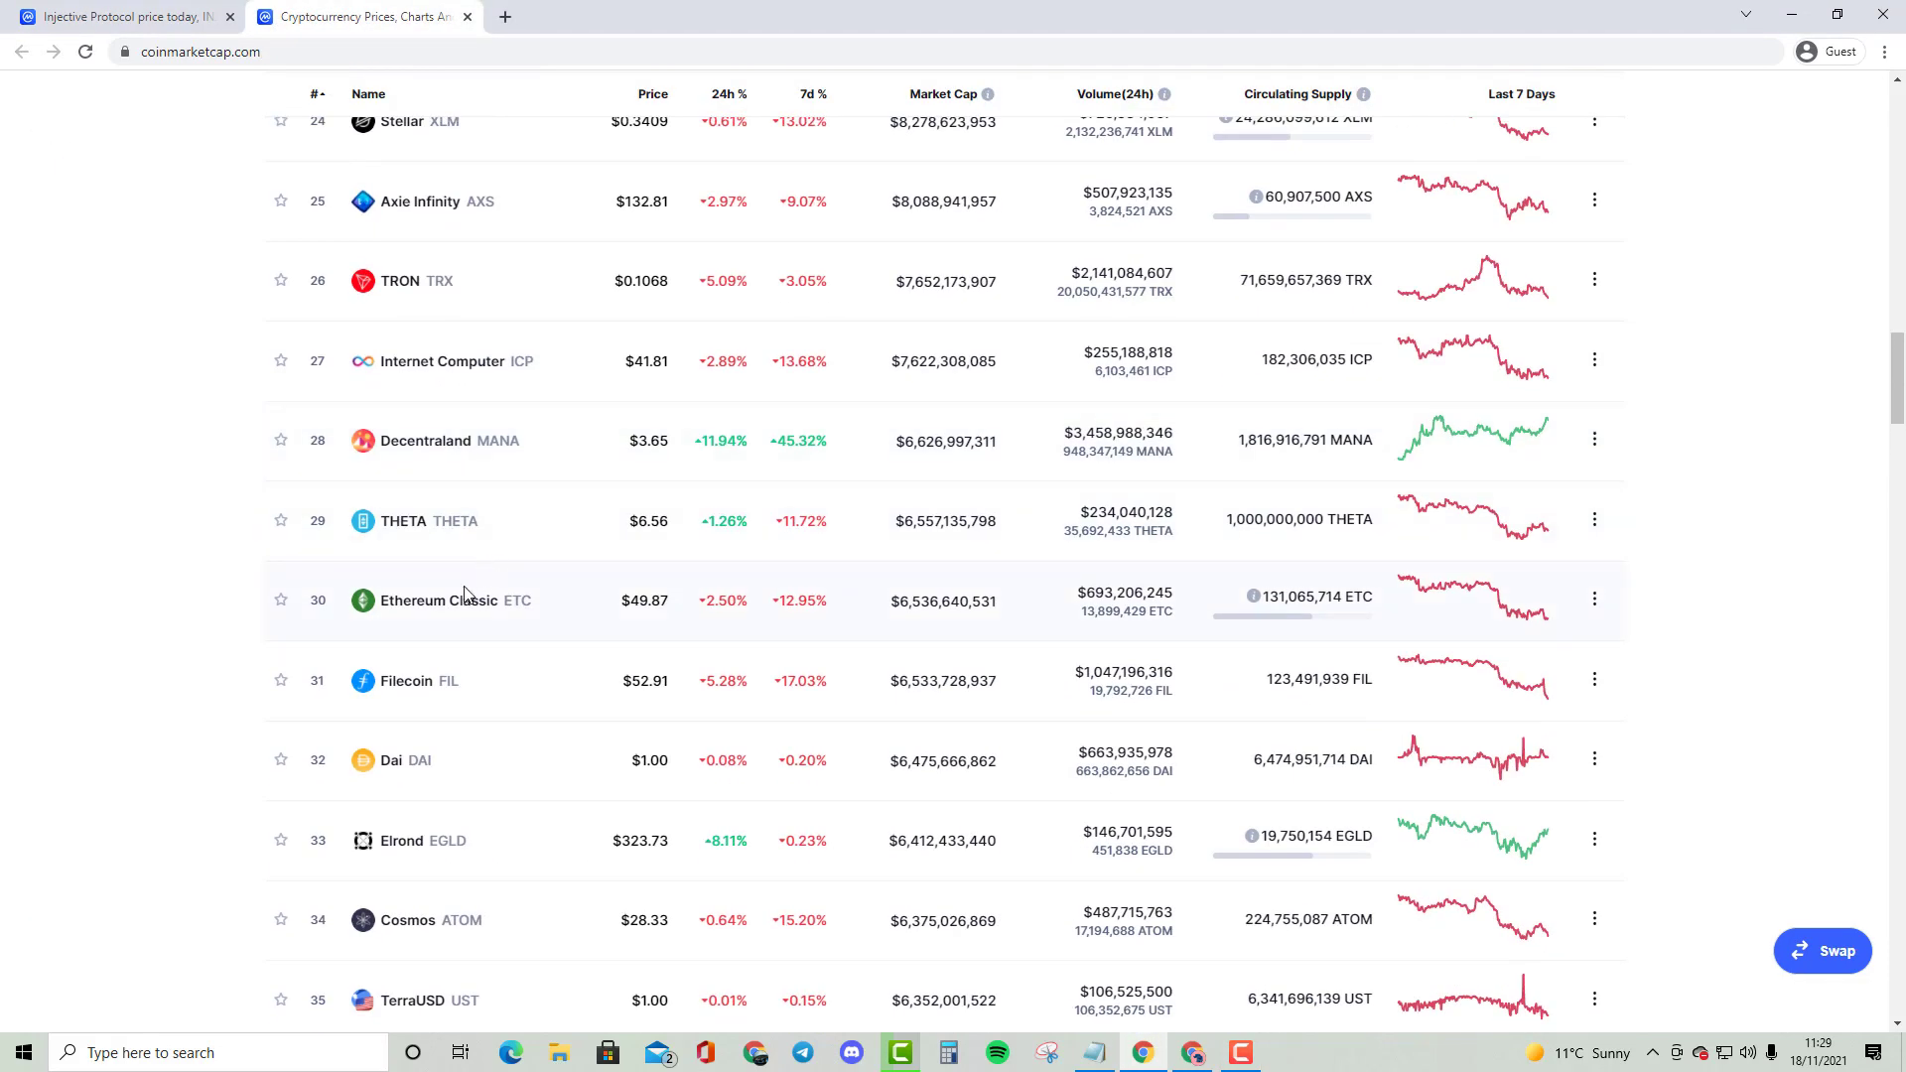
{"action": "left_click", "coordinate": [426, 600]}
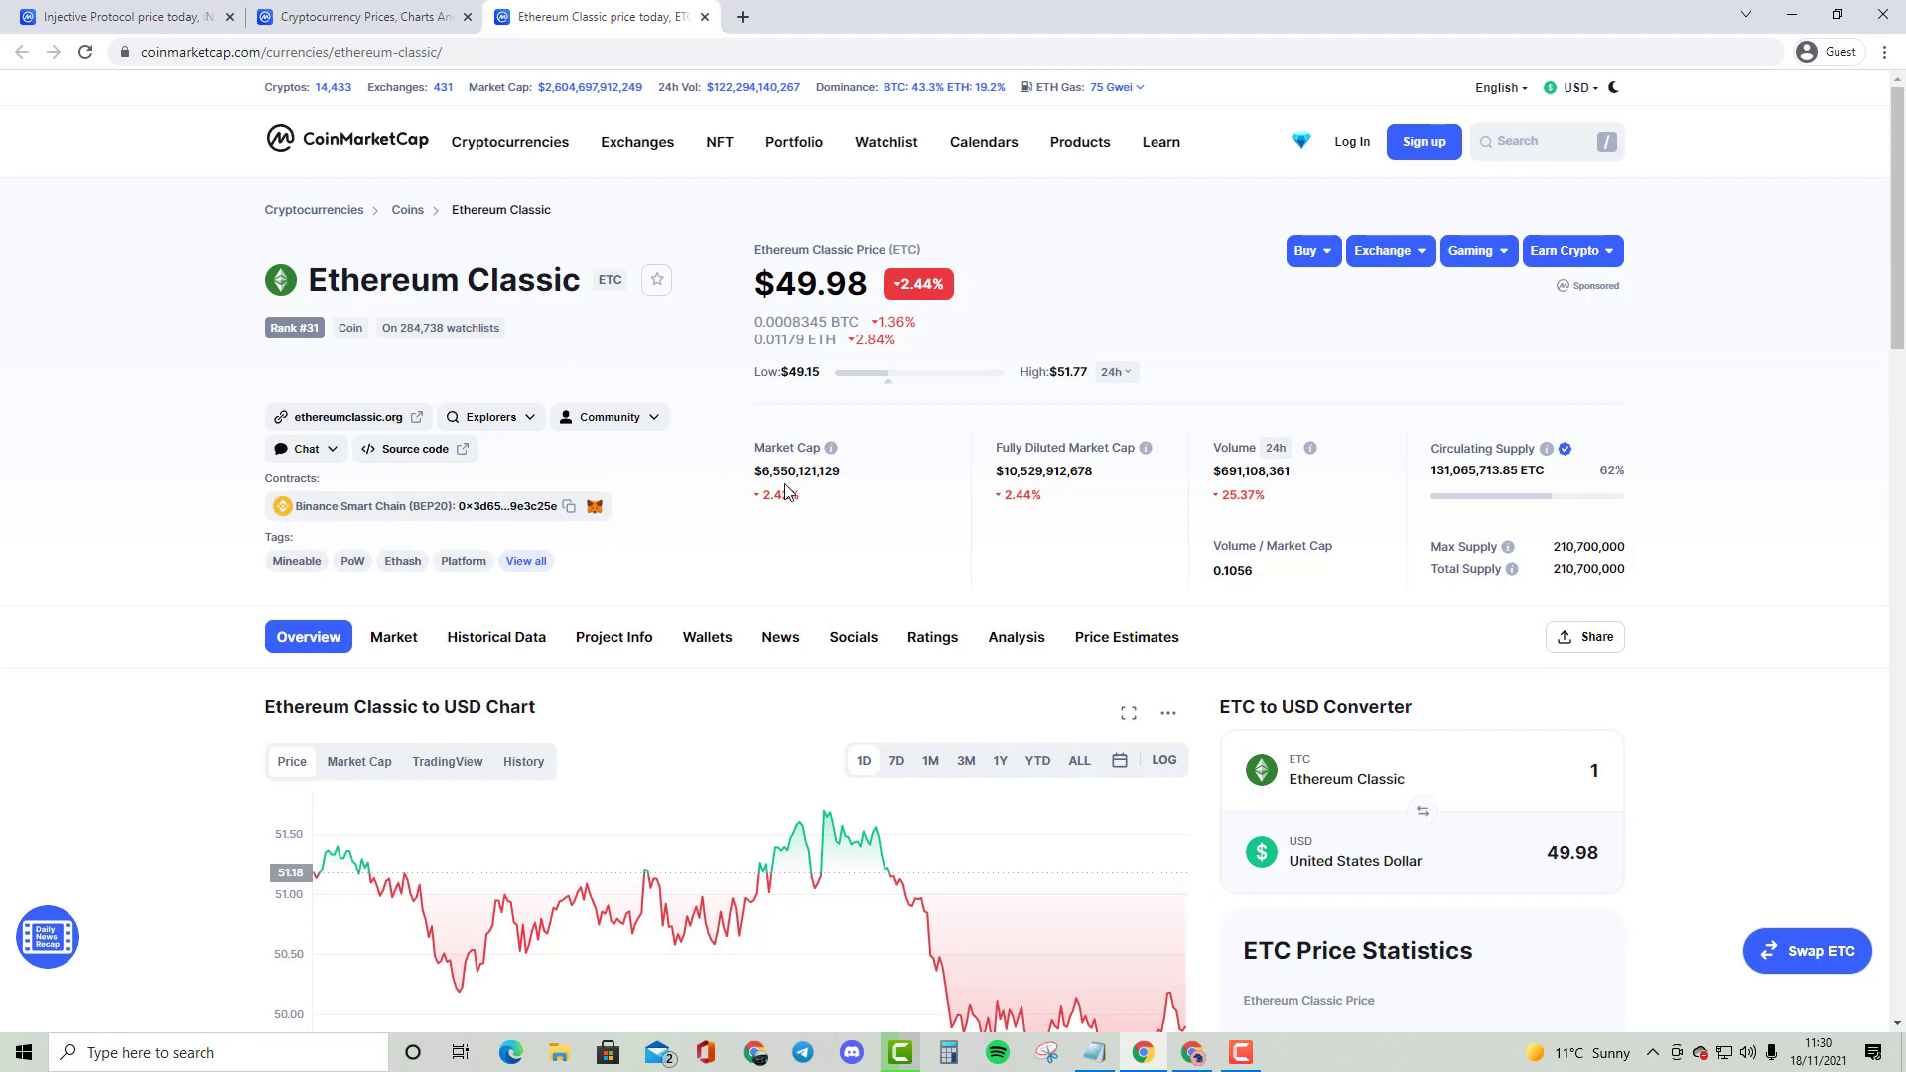
{"action": "left_click", "coordinate": [121, 16]}
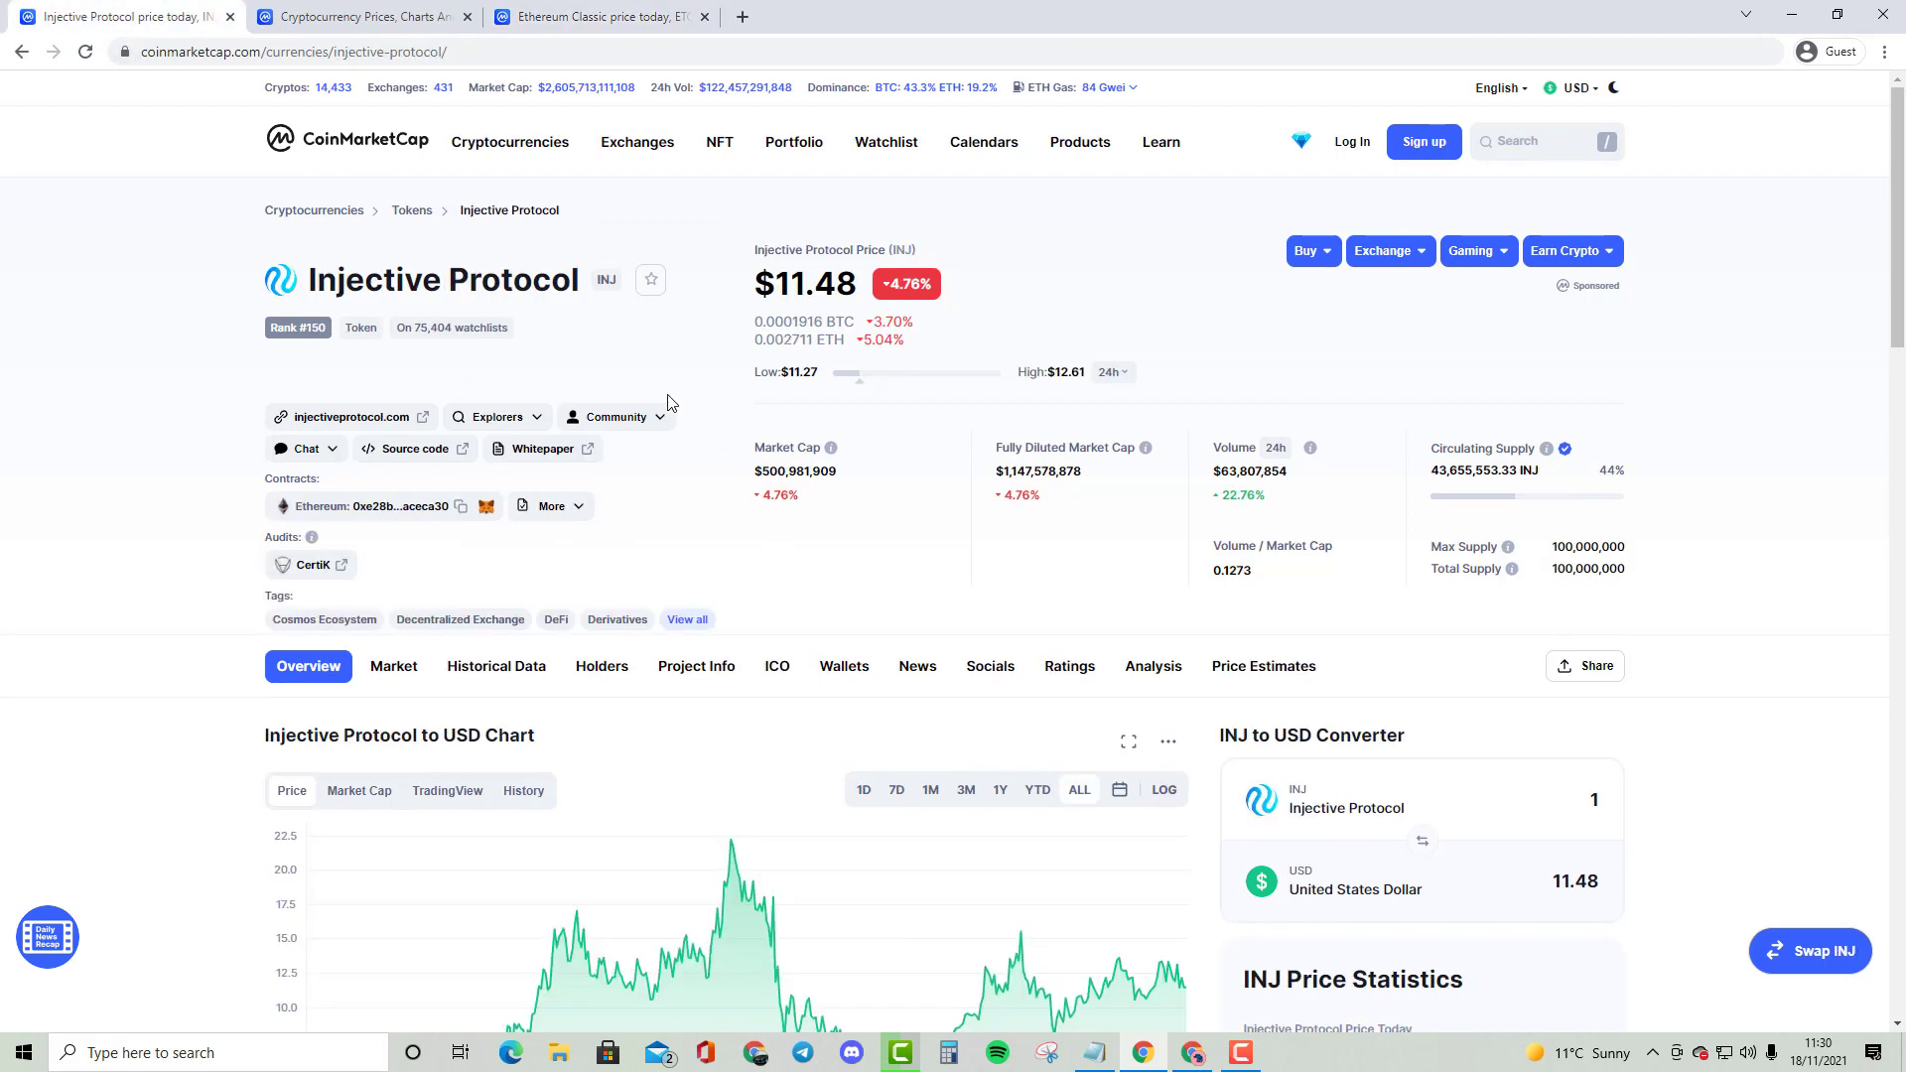
{"action": "mouse_move", "coordinate": [1163, 968]}
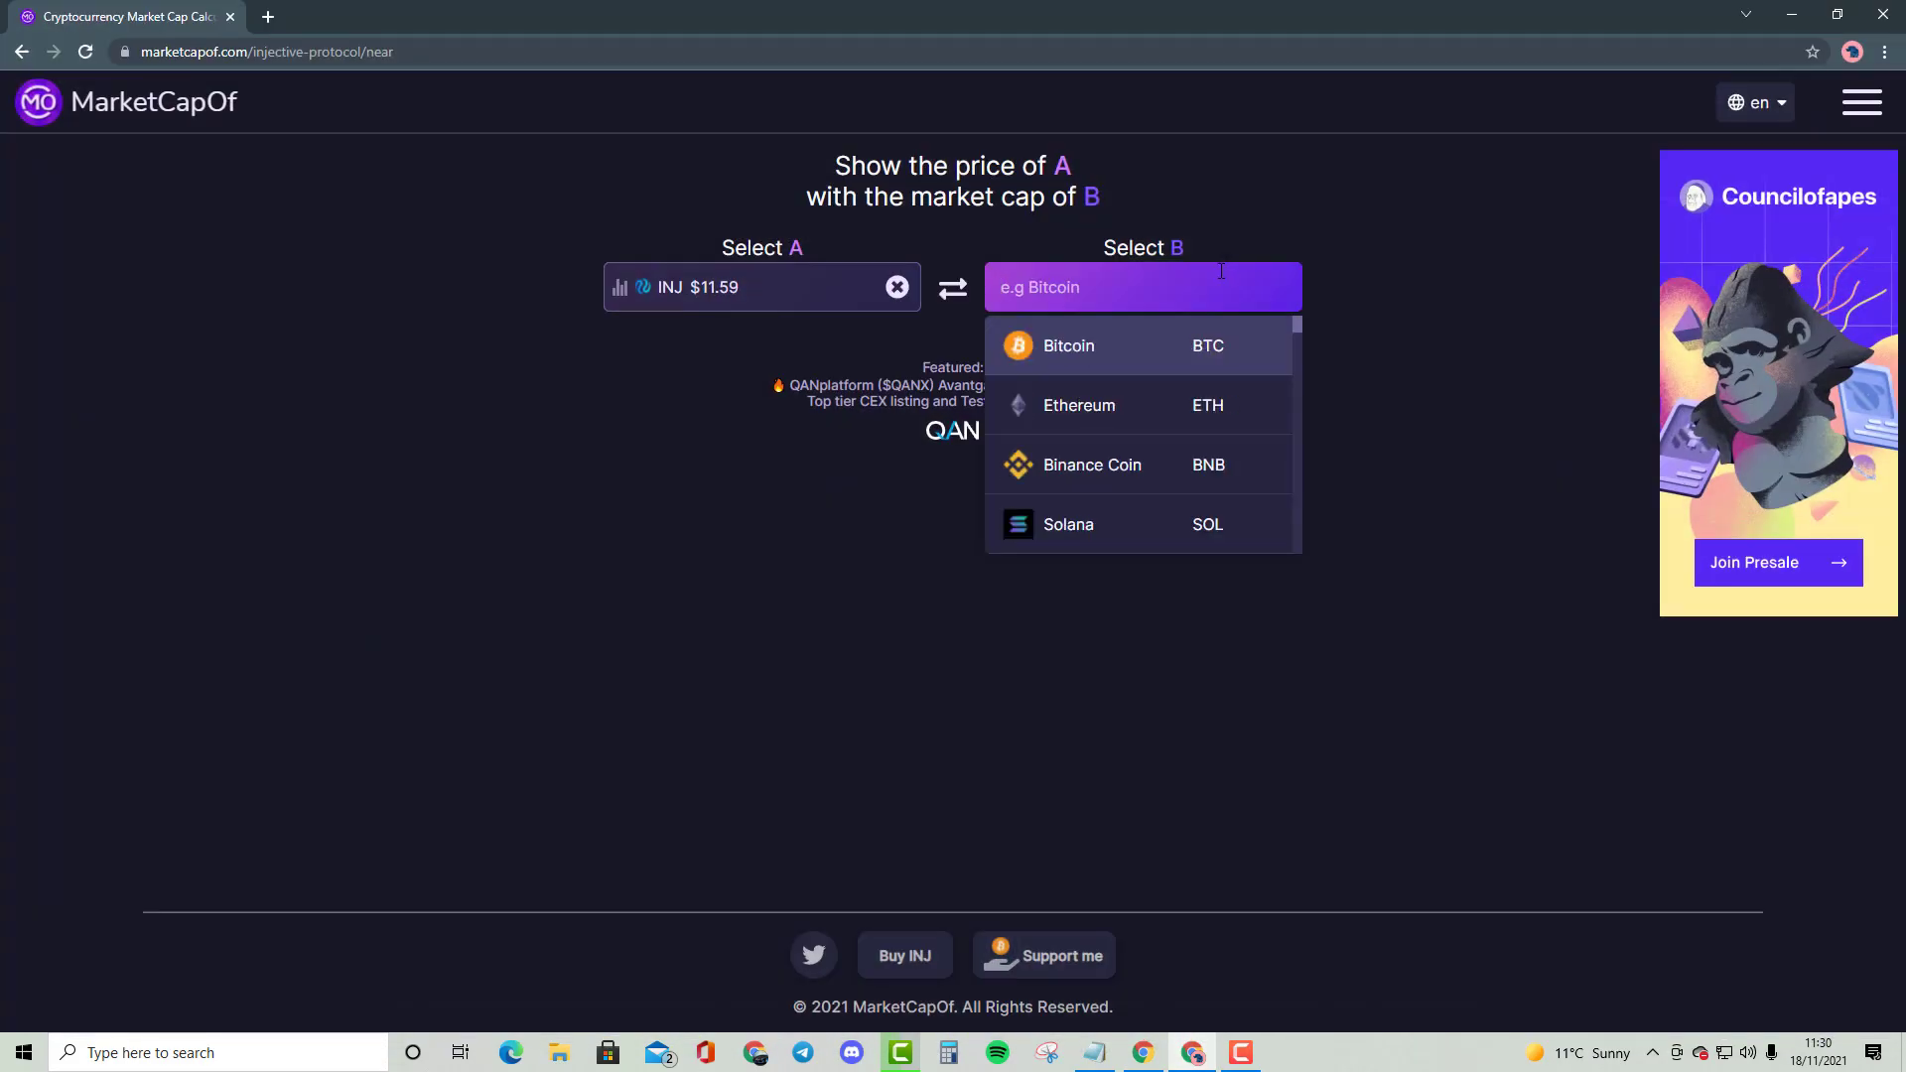
Search for 'ethere' in the Select B coin field.
{"action": "type", "text": "ethere"}
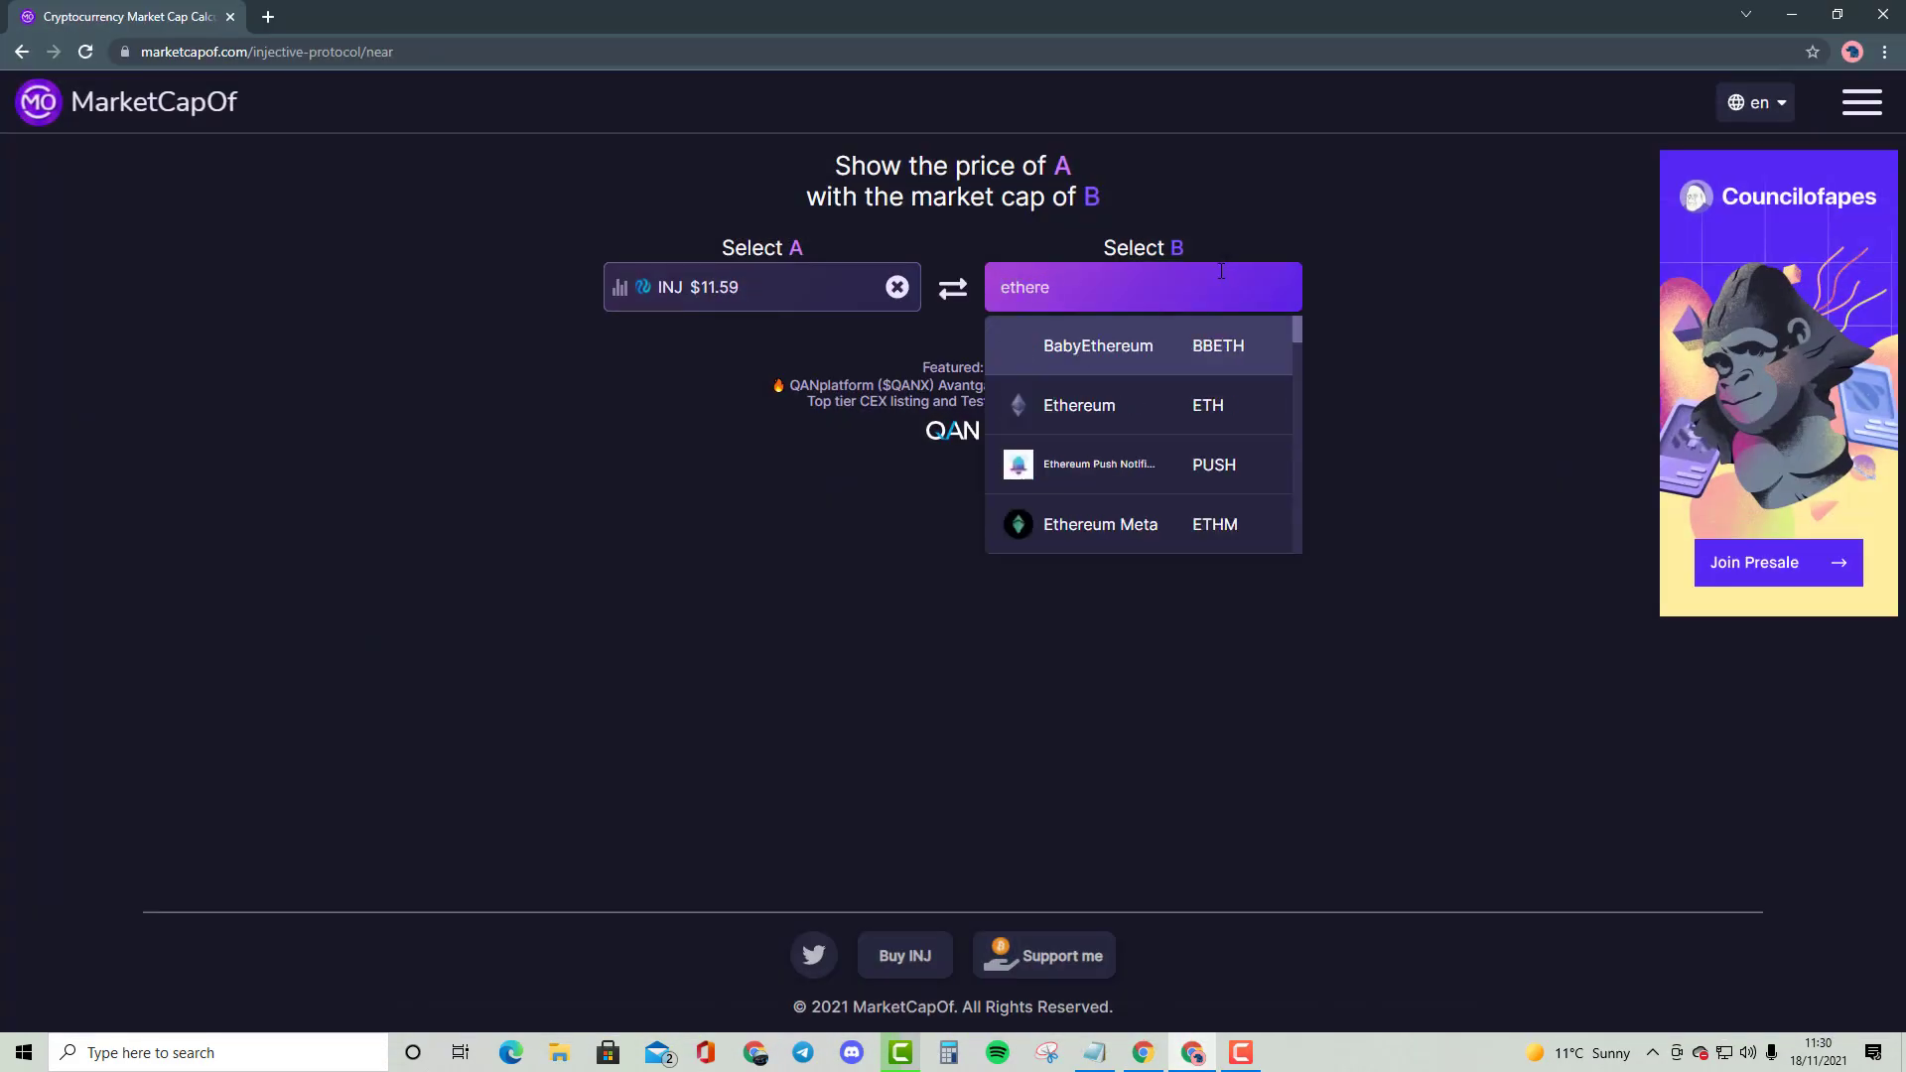
{"action": "mouse_move", "coordinate": [1052, 32]}
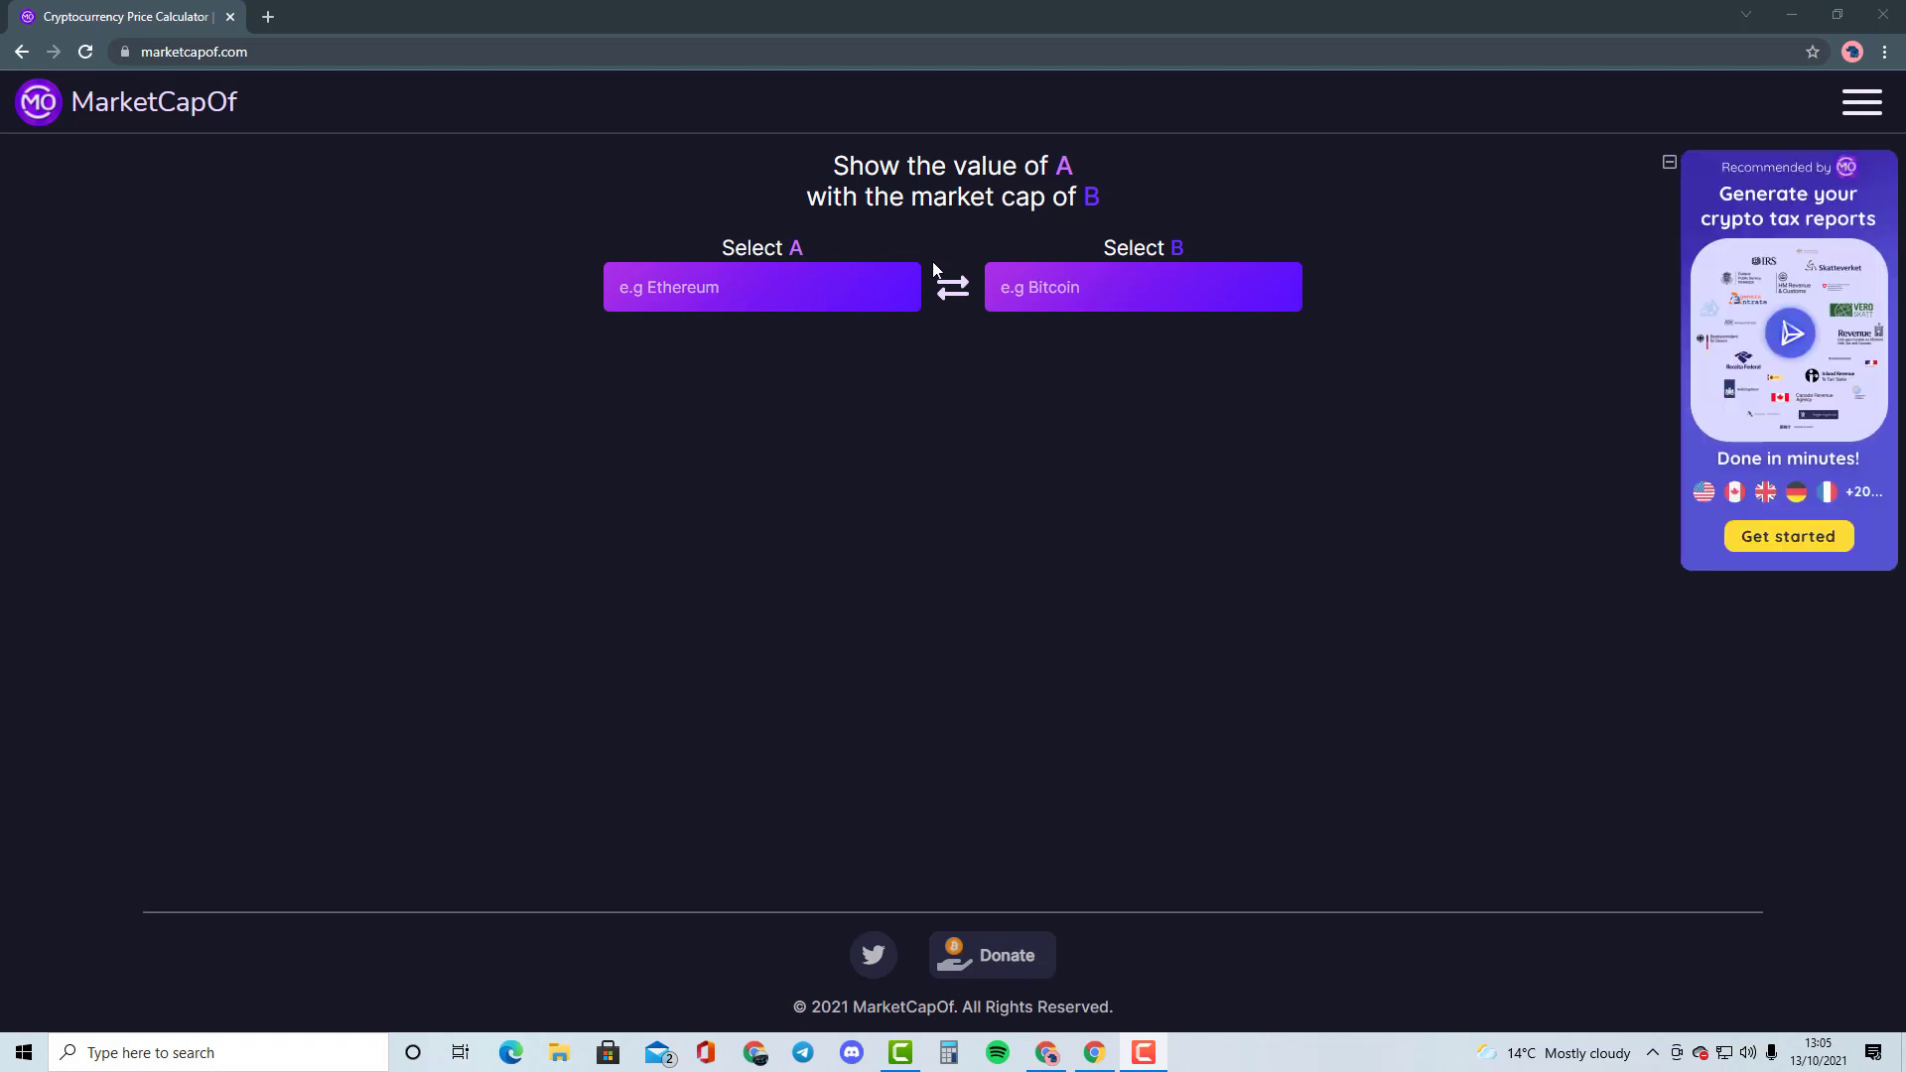
Price ETH with Bitcoin's market cap, giving $8,848 (2.54x).
{"action": "left_click", "coordinate": [1140, 287]}
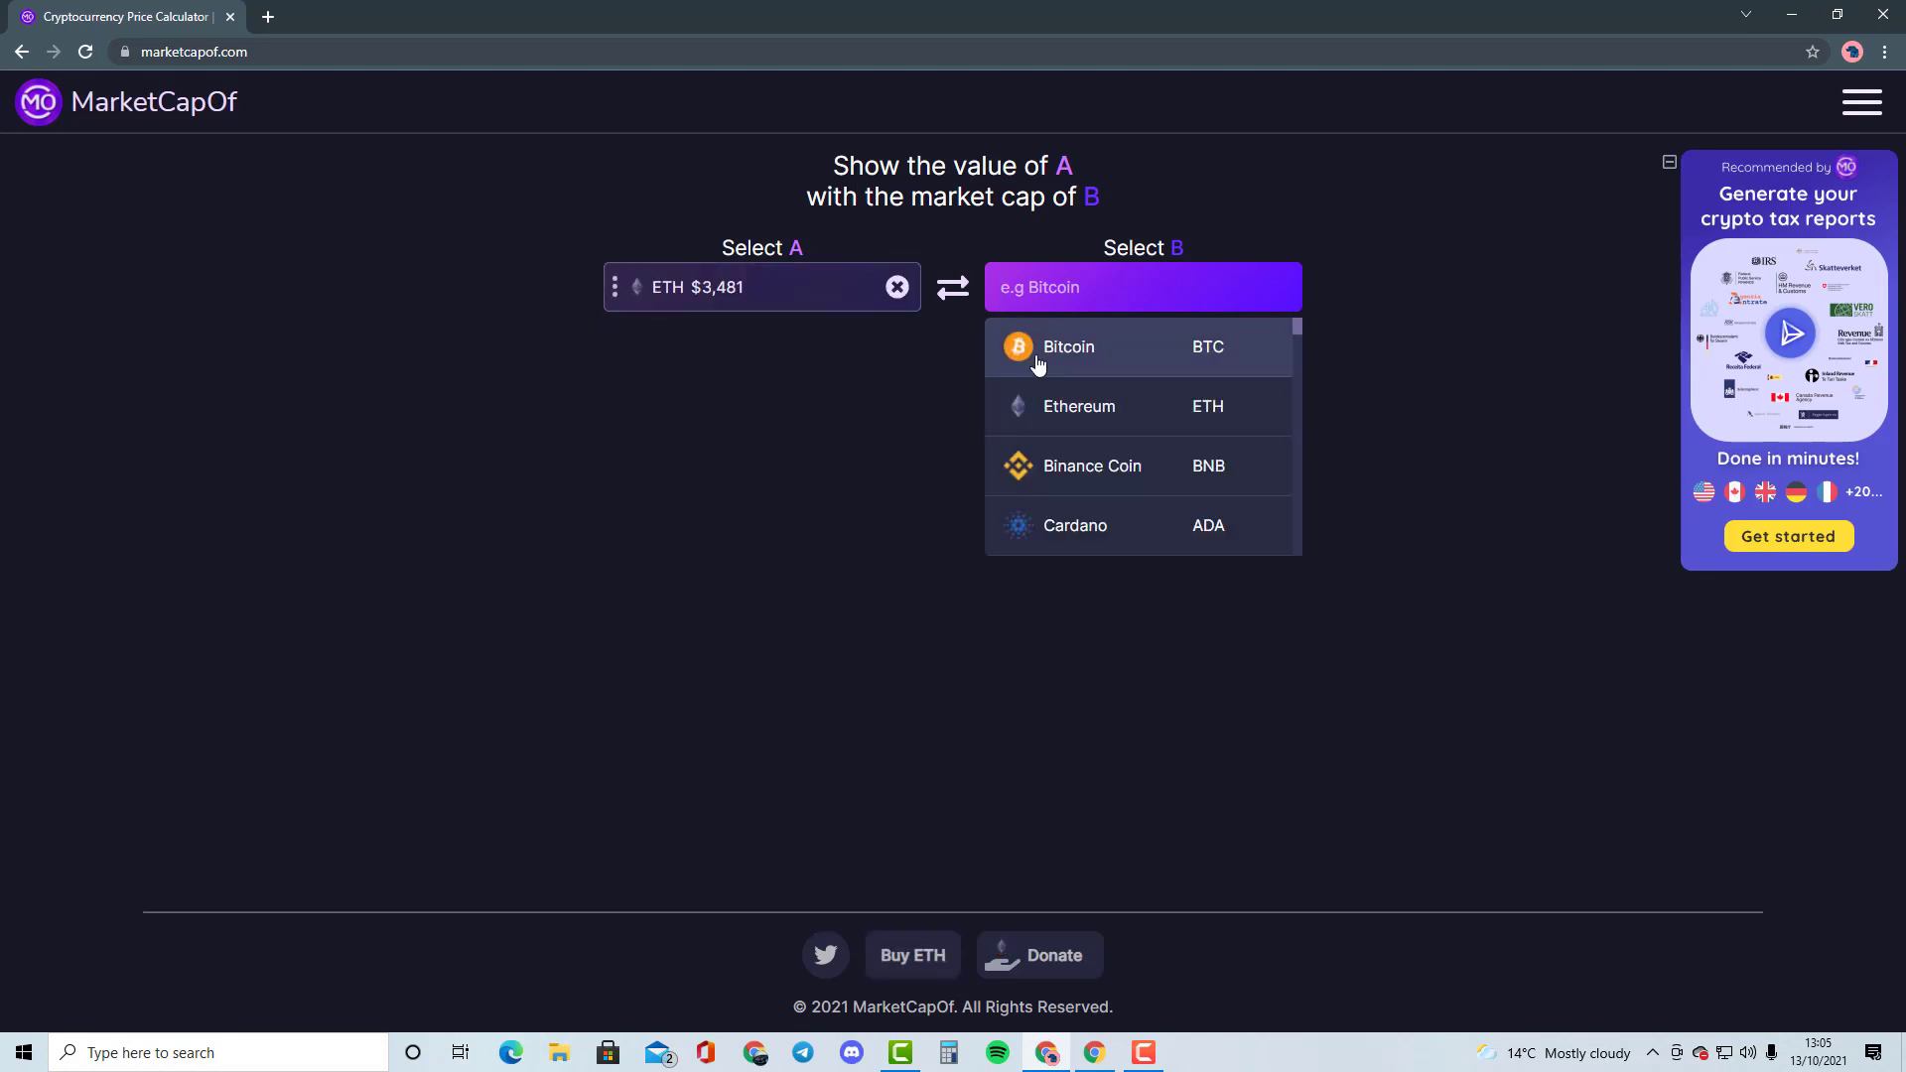
{"action": "left_click", "coordinate": [1068, 346]}
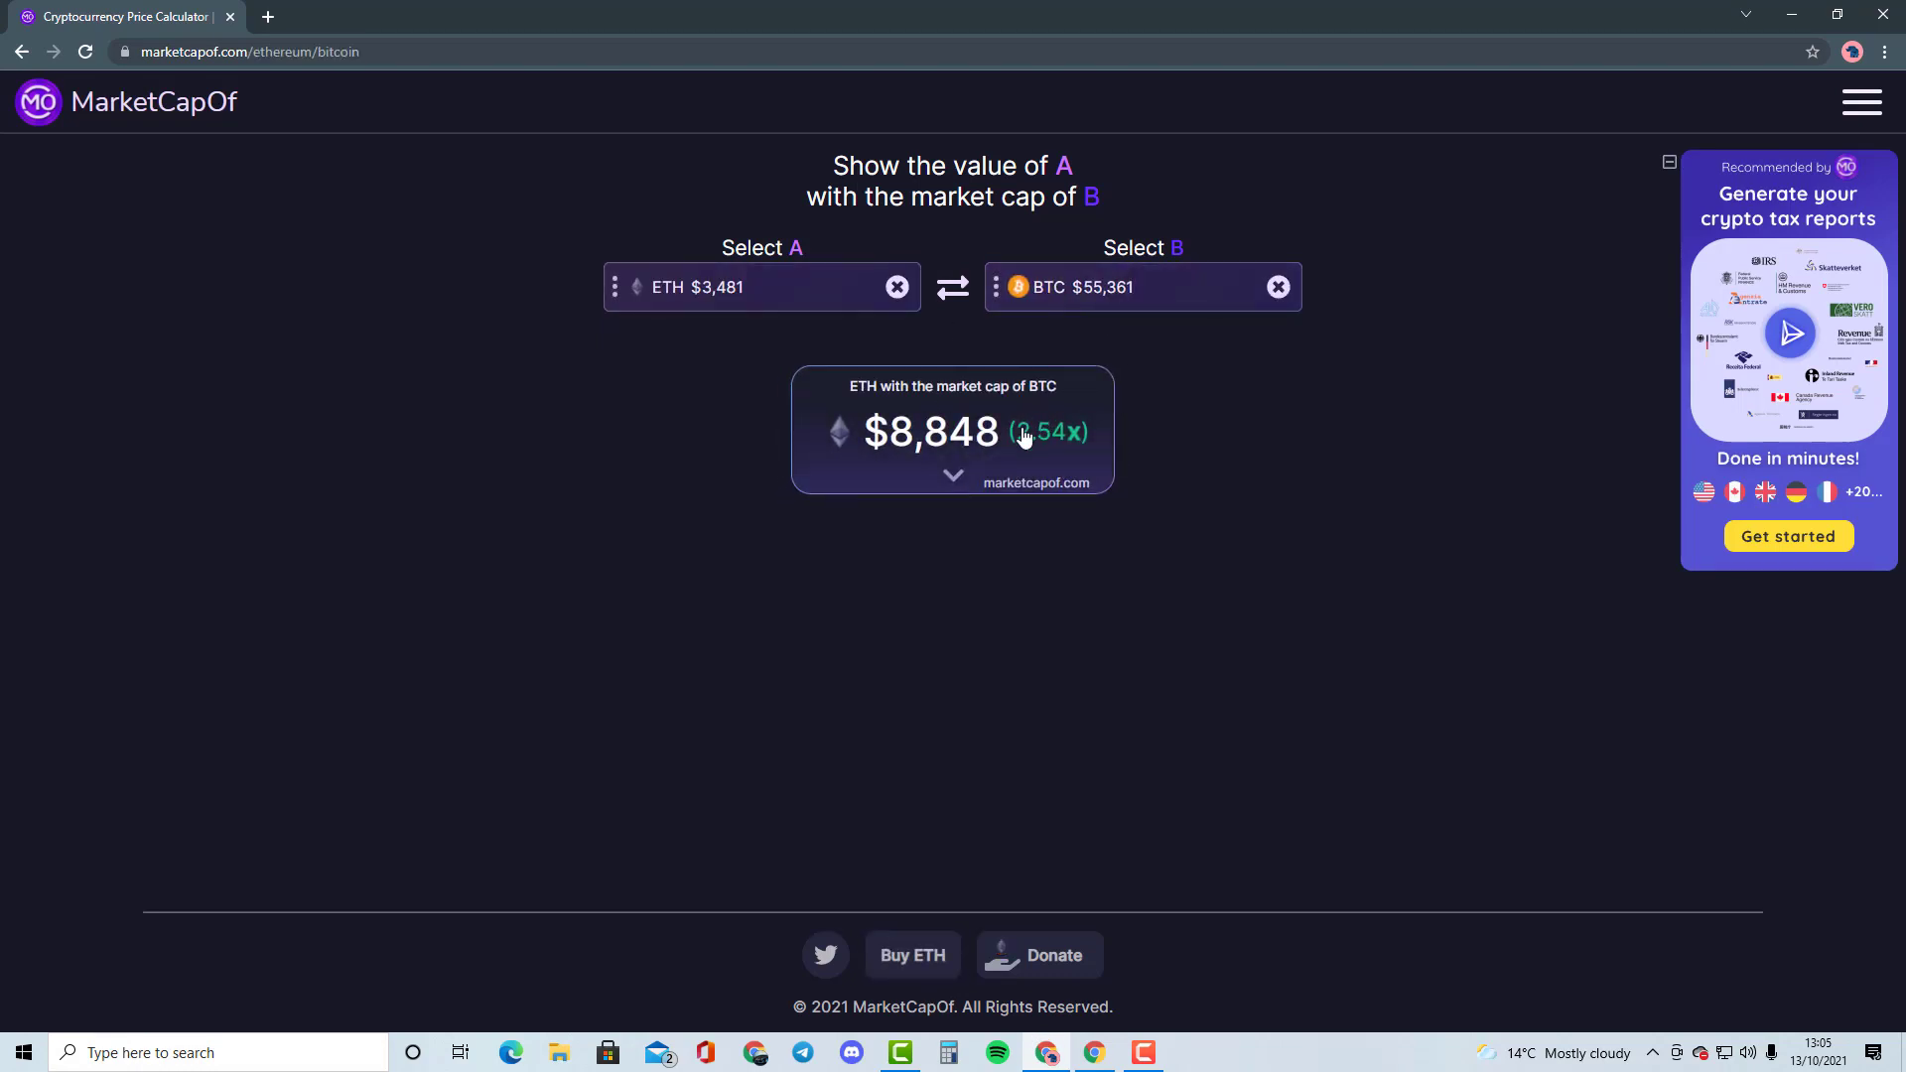
{"action": "mouse_move", "coordinate": [987, 389]}
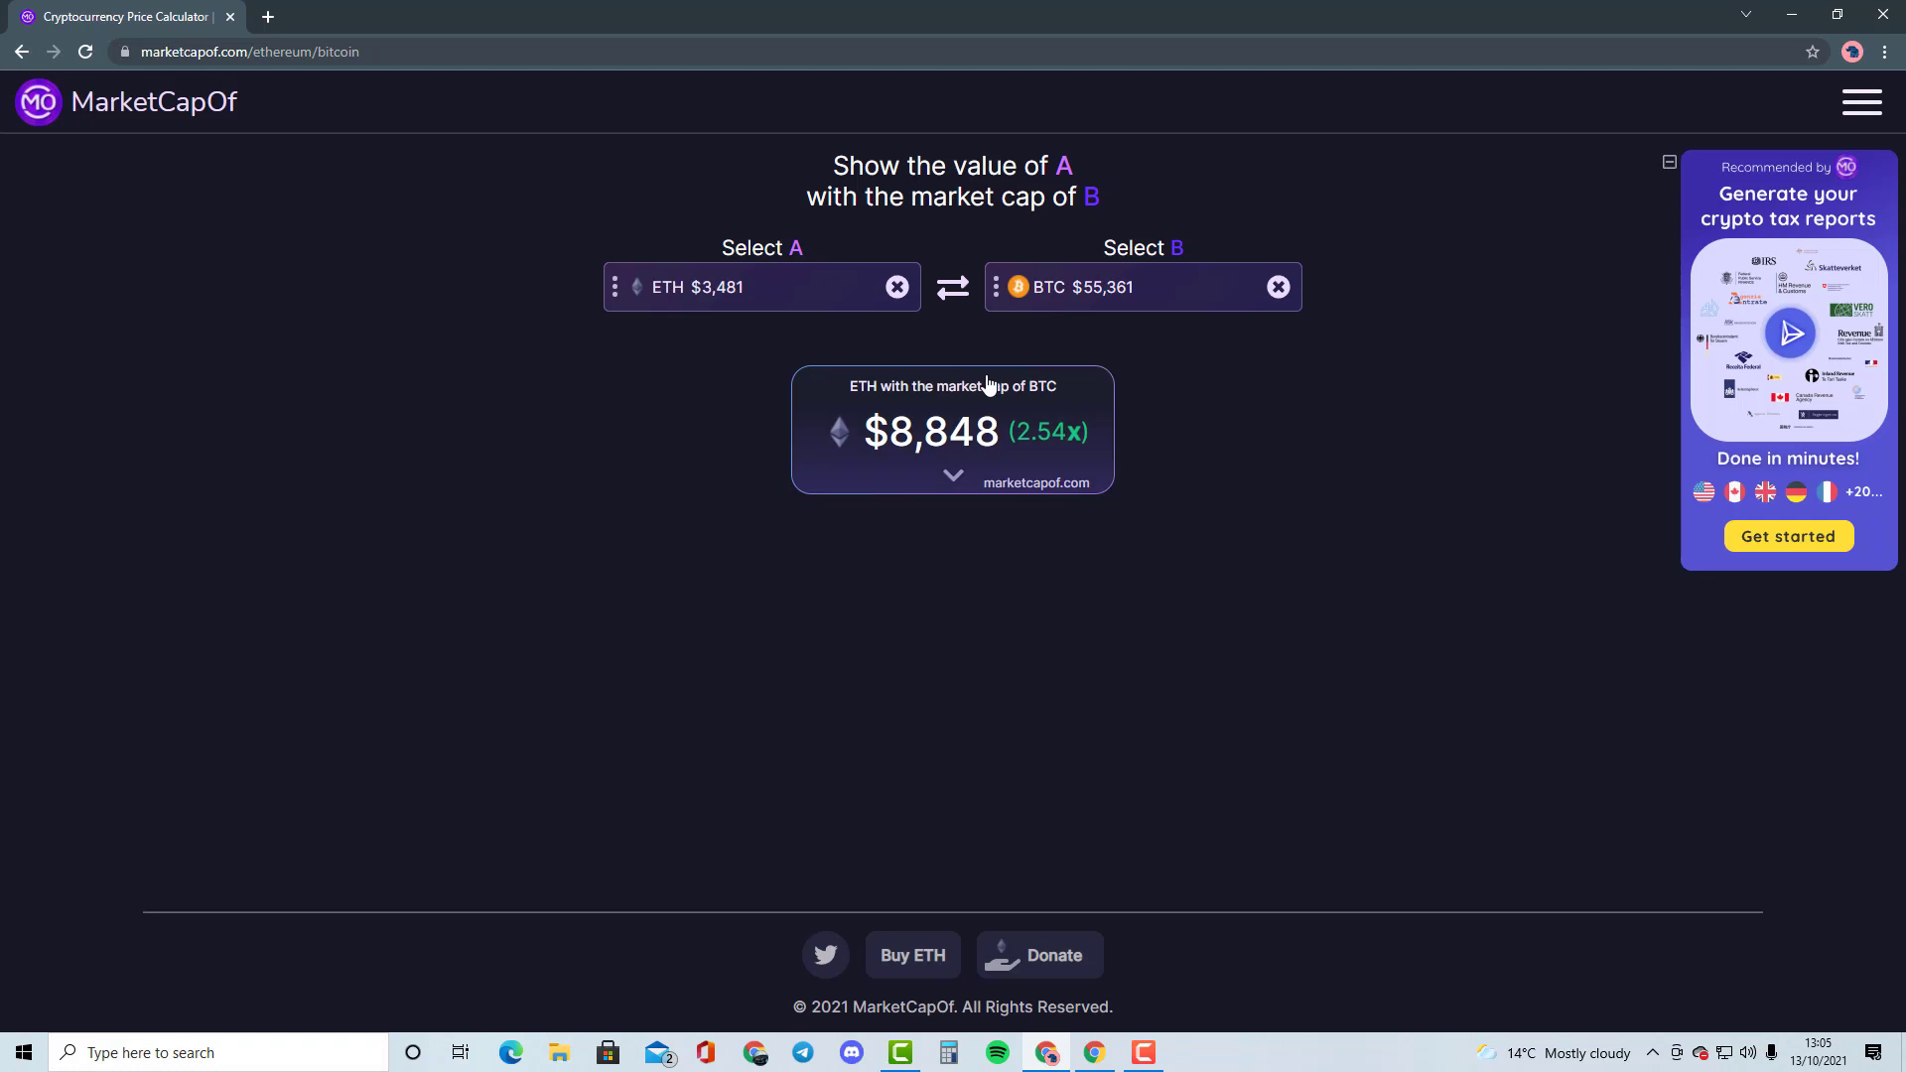
{"action": "mouse_move", "coordinate": [1174, 359]}
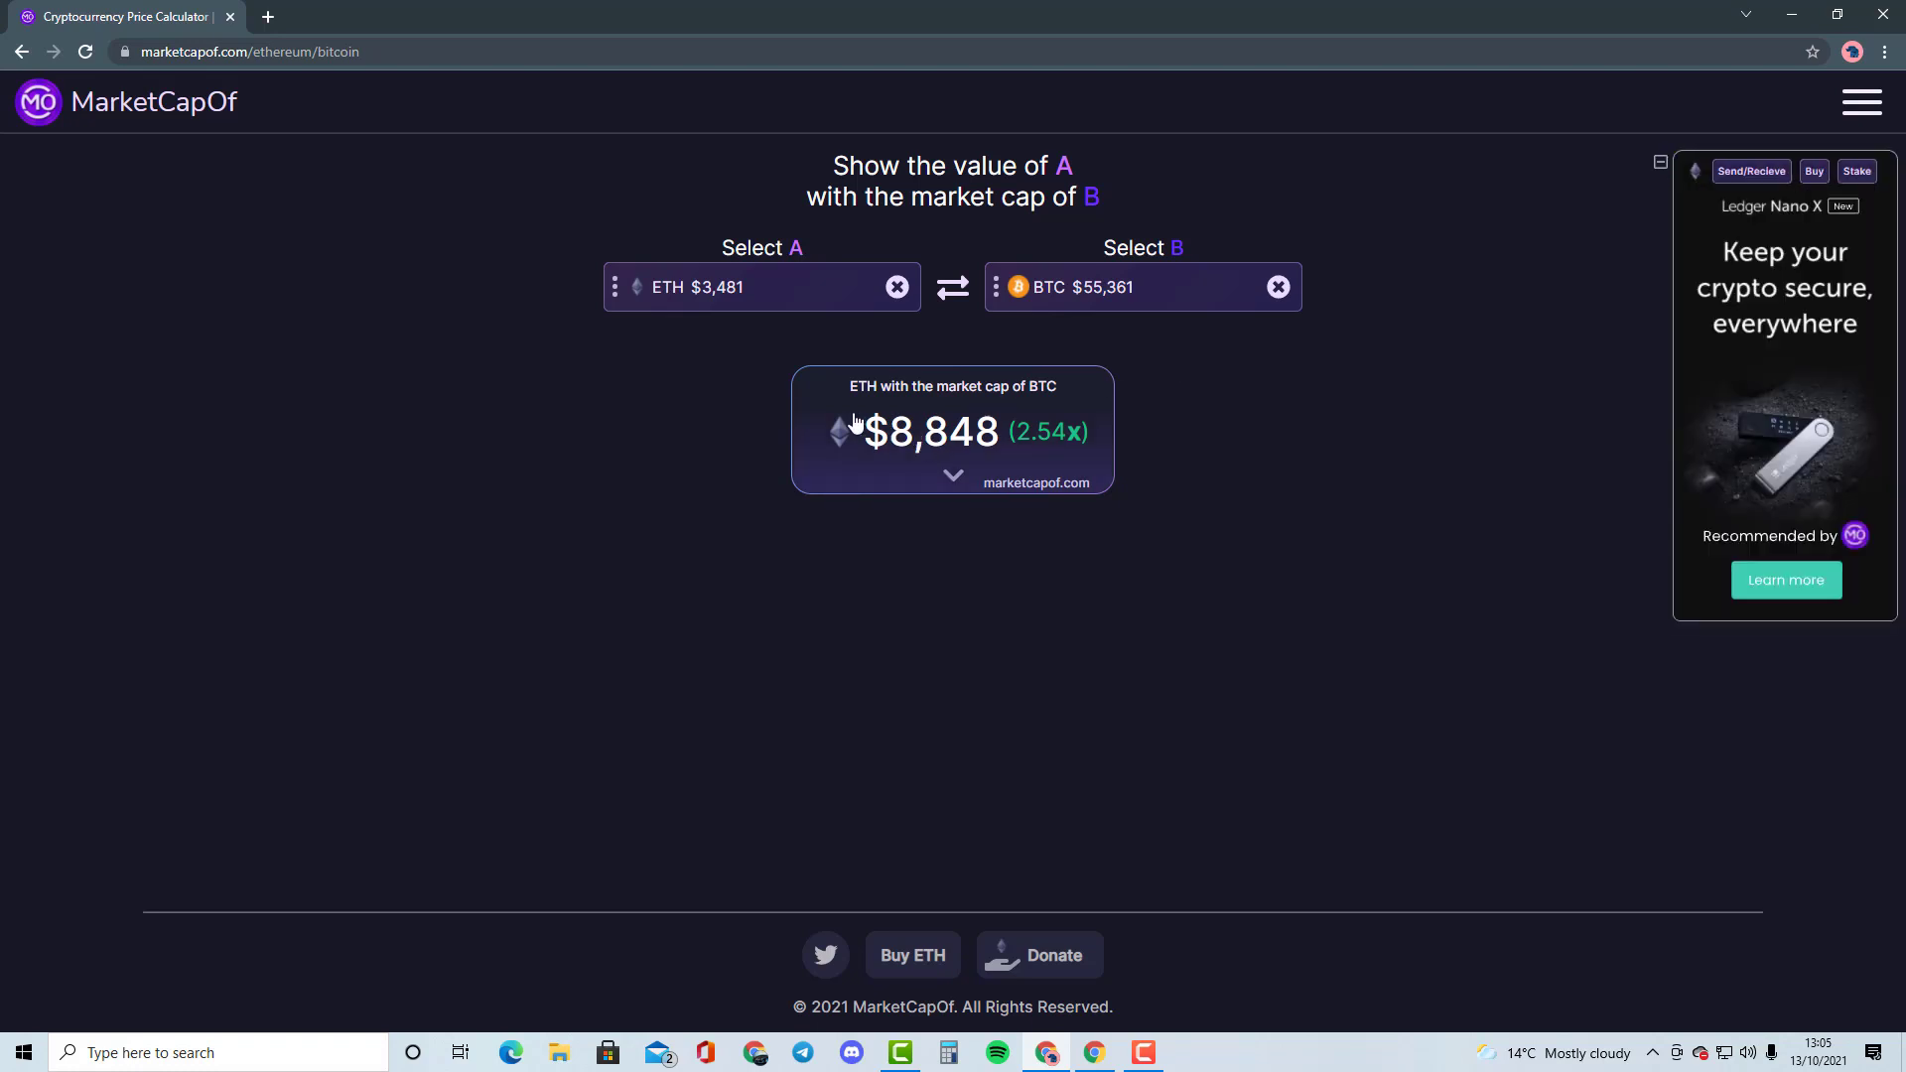
{"action": "mouse_move", "coordinate": [767, 361]}
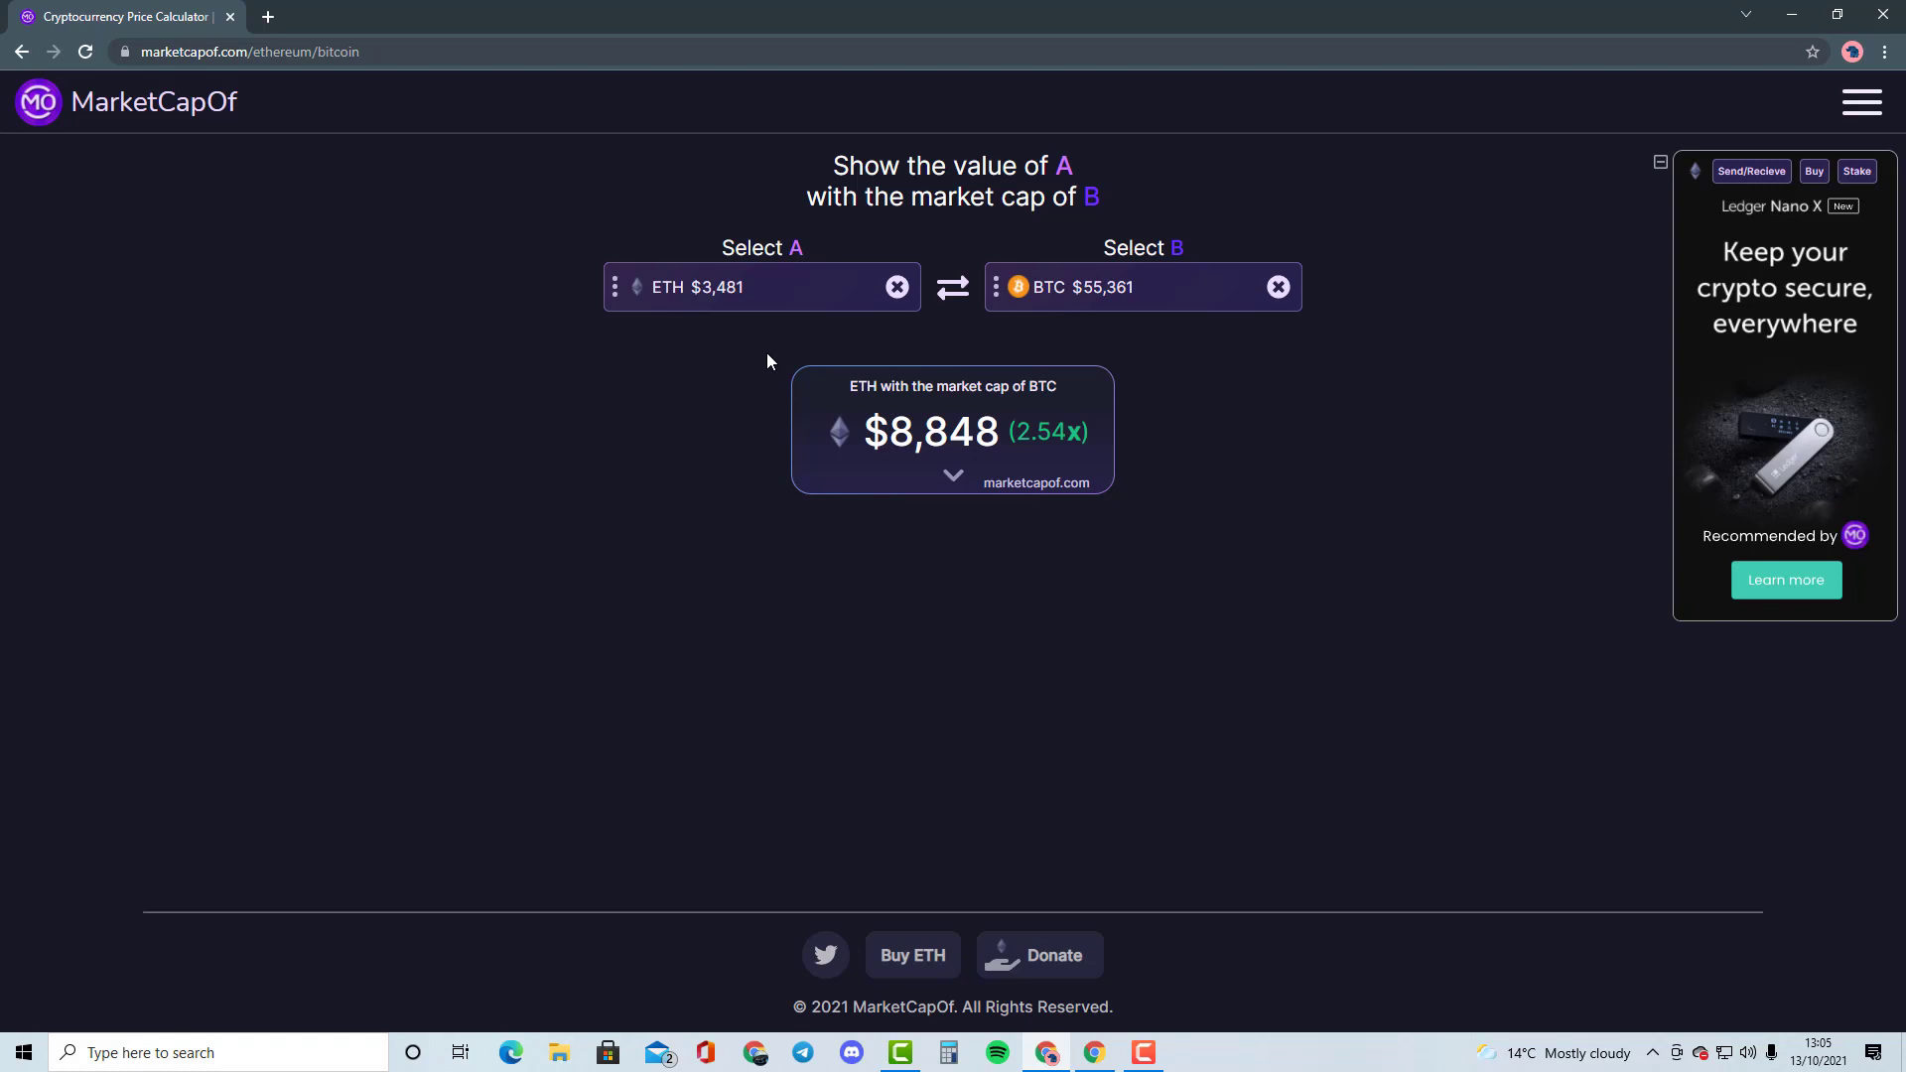
{"action": "mouse_move", "coordinate": [753, 401]}
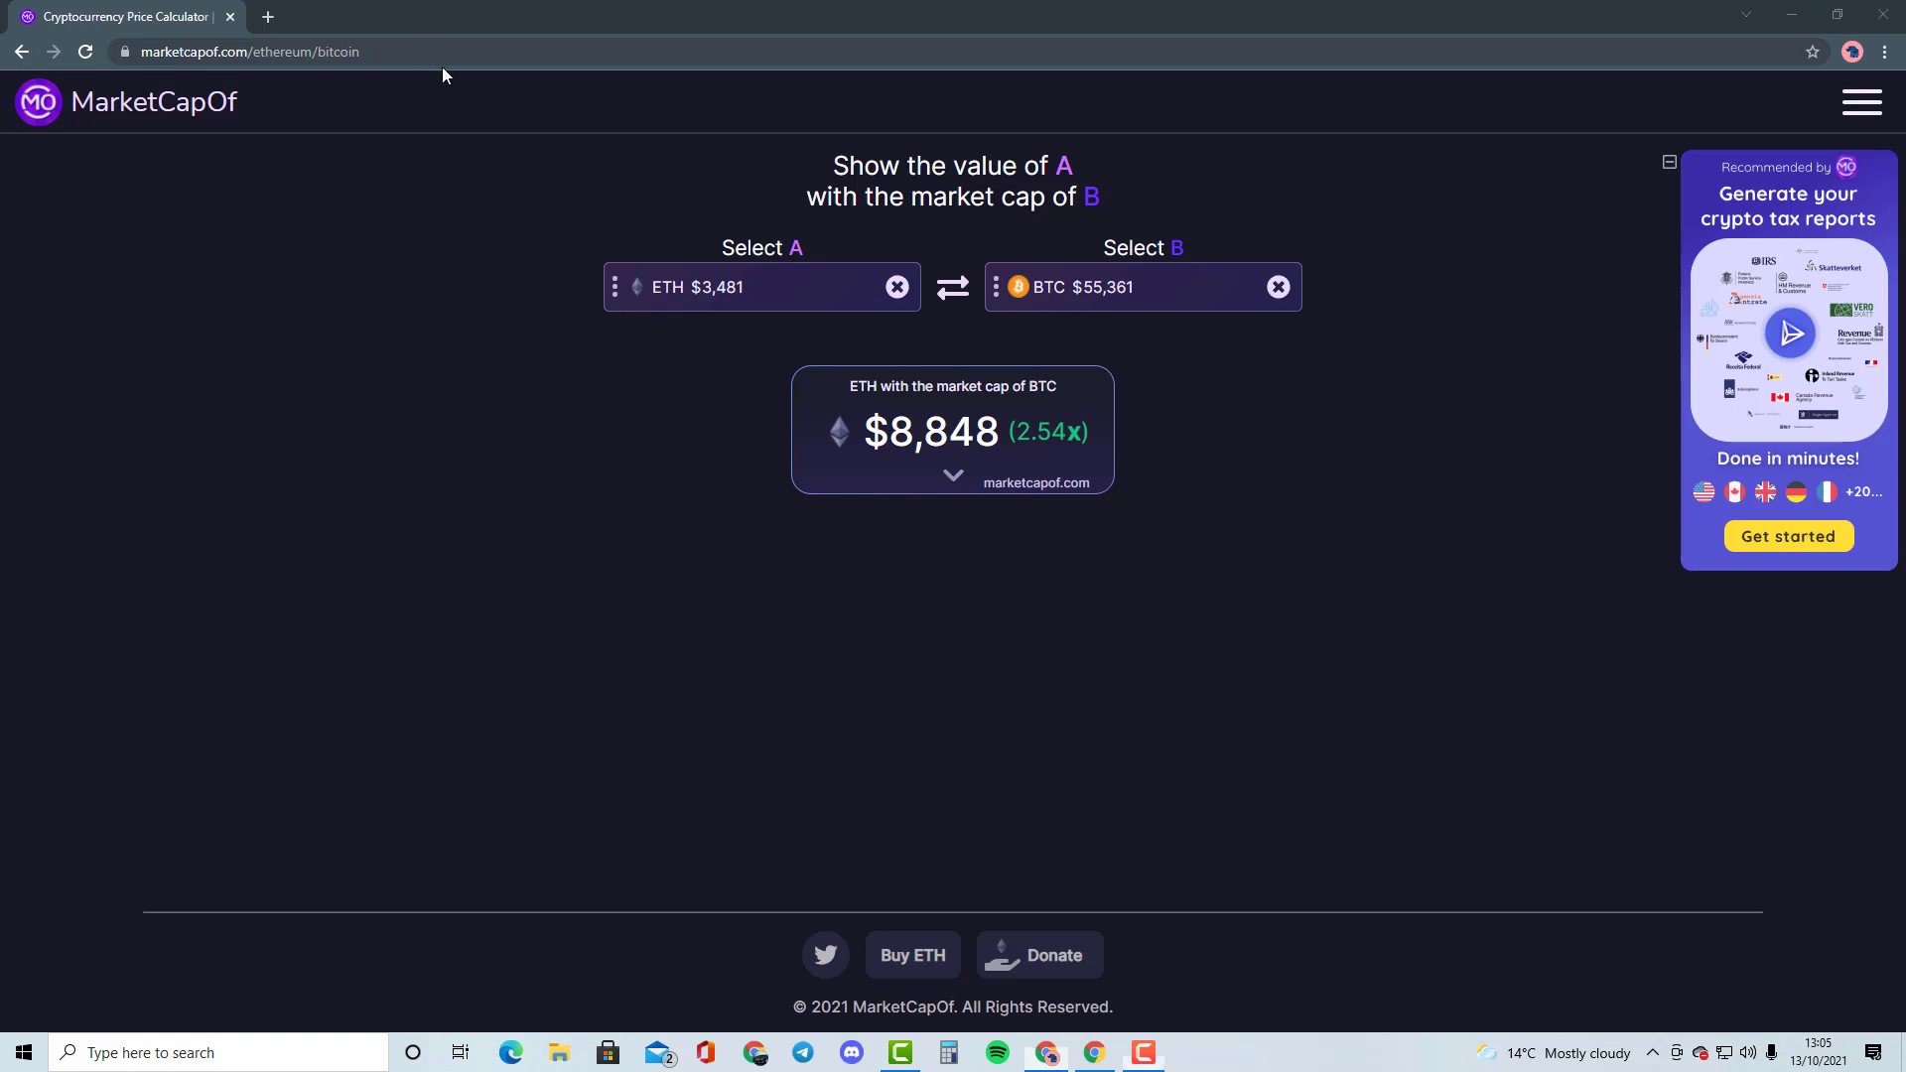
{"action": "mouse_move", "coordinate": [591, 359]}
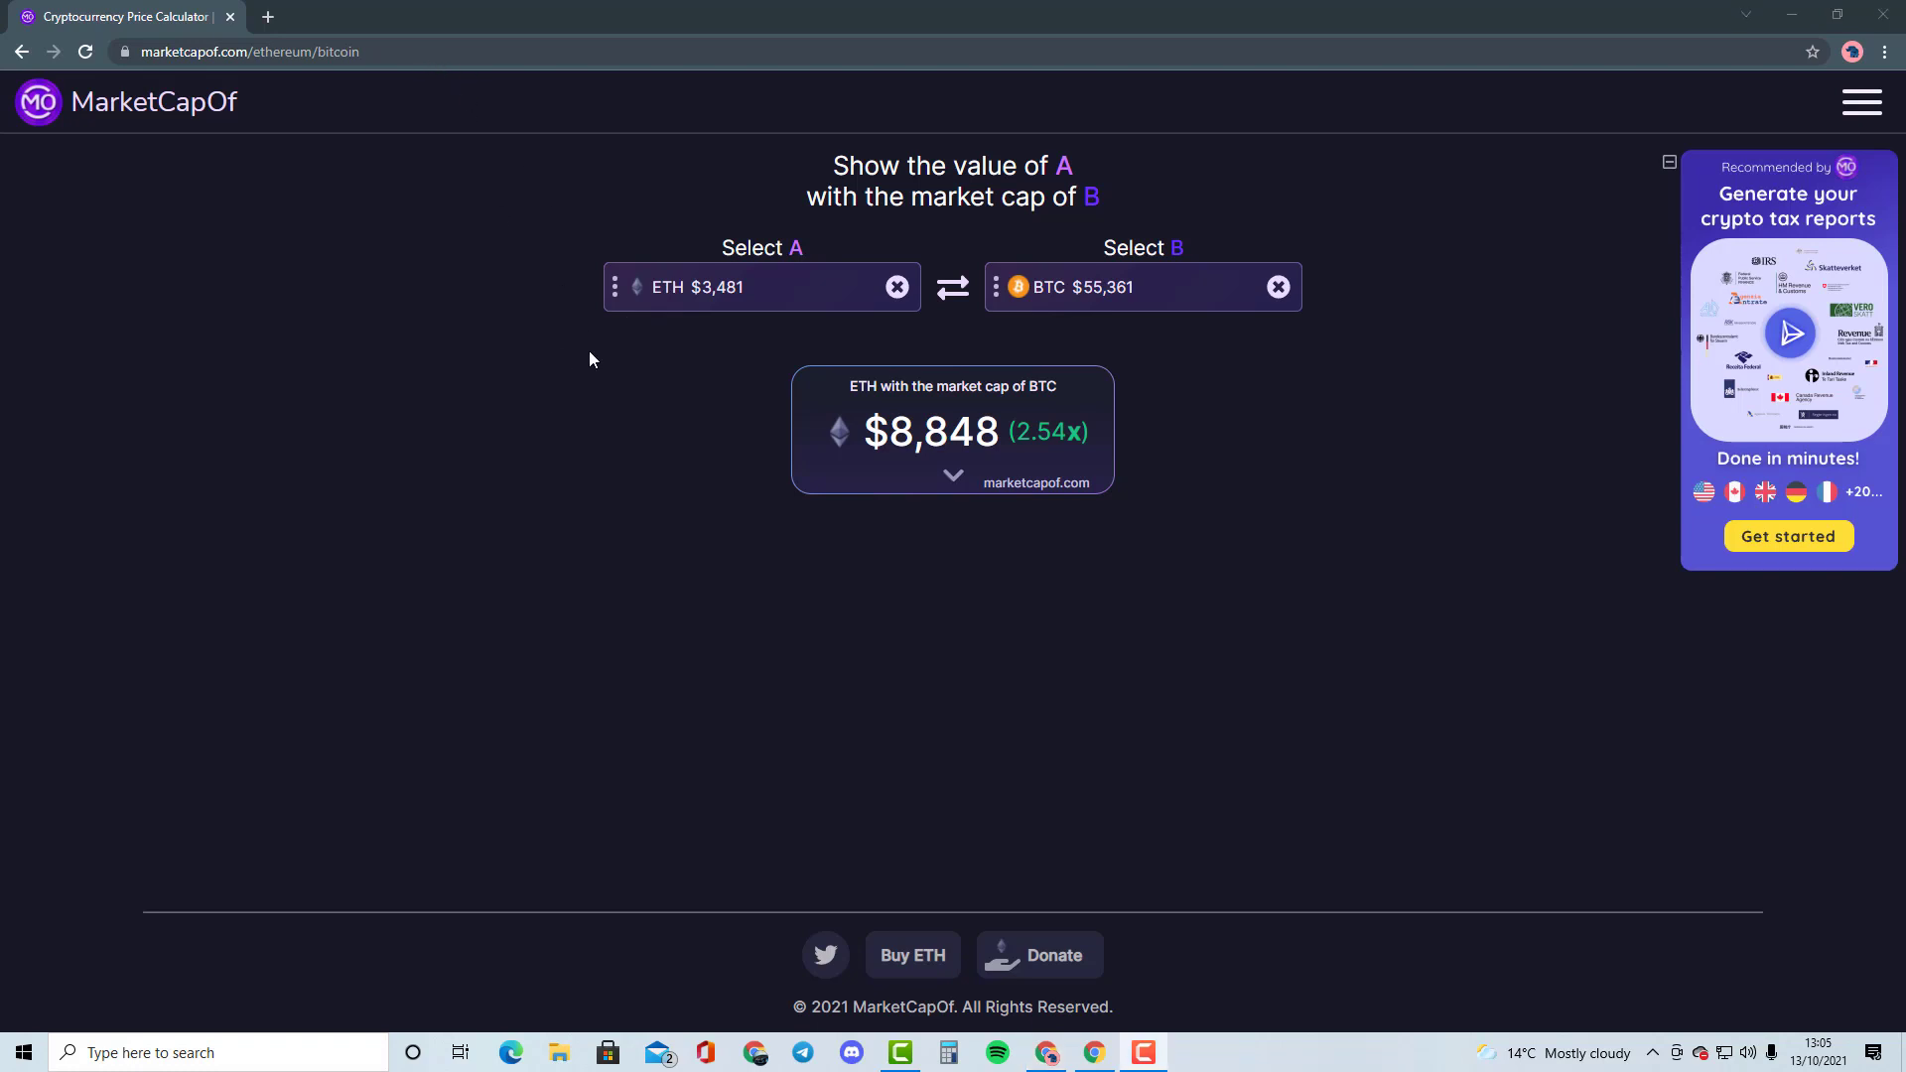